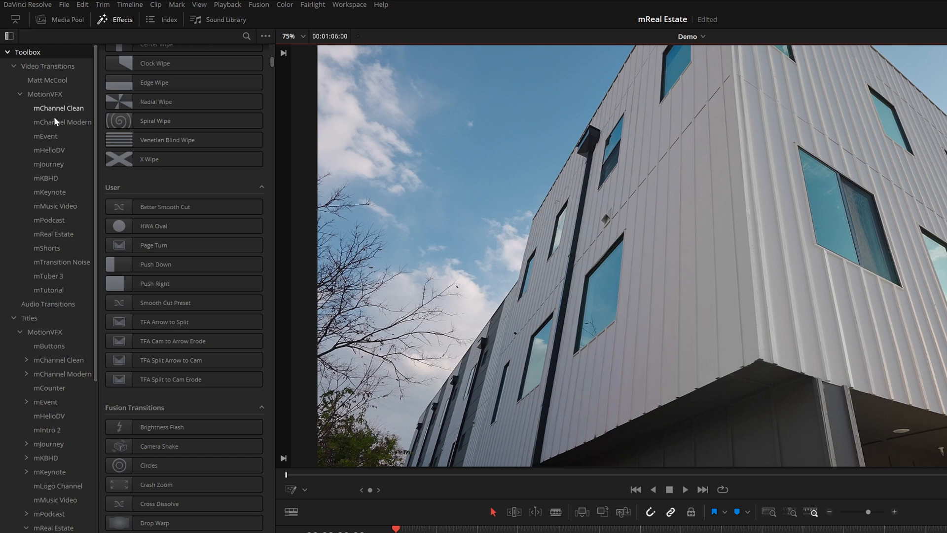
- Browse the mReal Estate transitions, infographic, tool and typography title folders
{"action": "left_click", "coordinate": [53, 235]}
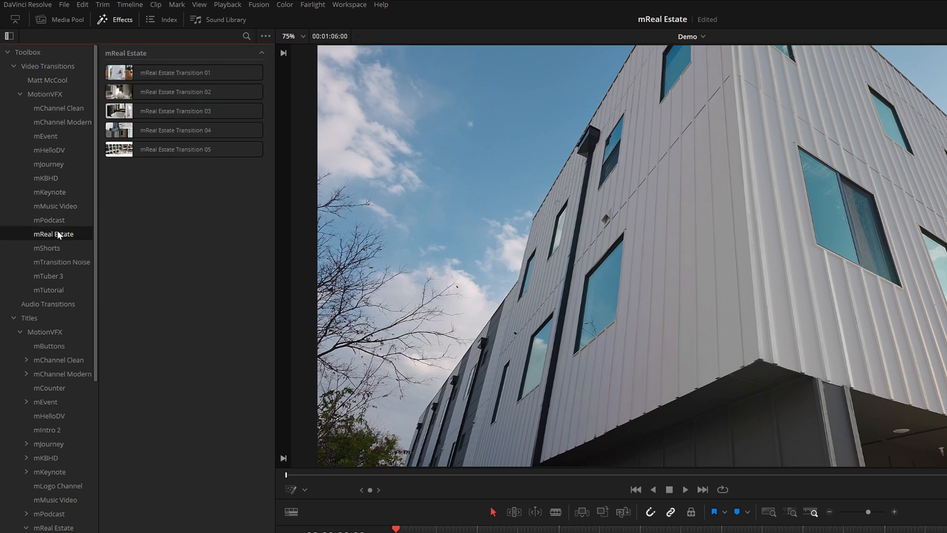
{"action": "mouse_move", "coordinate": [102, 324]}
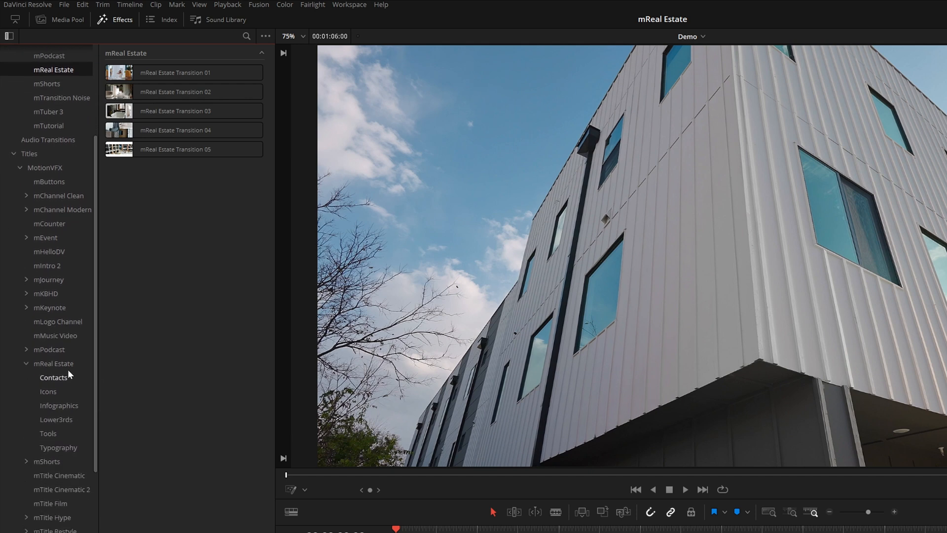
{"action": "left_click", "coordinate": [59, 405]}
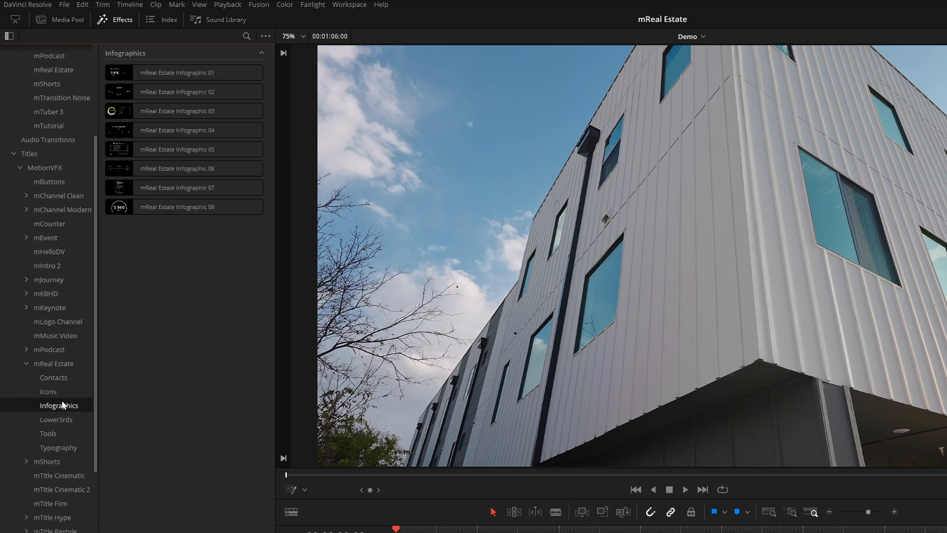
{"action": "left_click", "coordinate": [47, 433]}
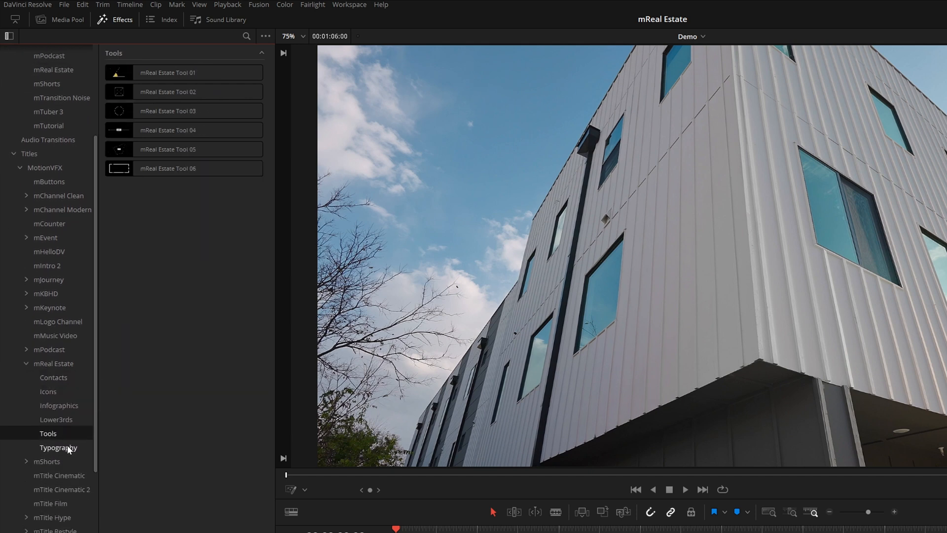
{"action": "left_click", "coordinate": [53, 365]}
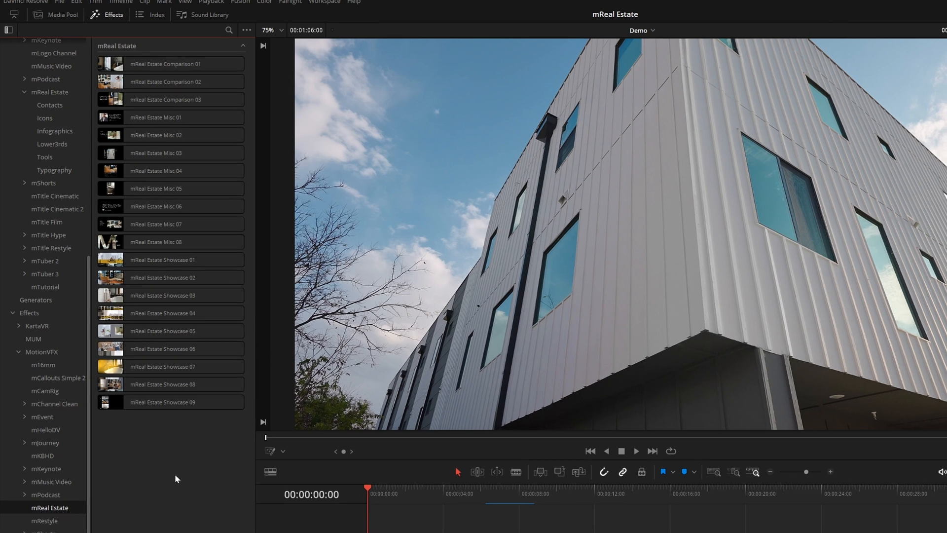
{"action": "mouse_move", "coordinate": [179, 462]}
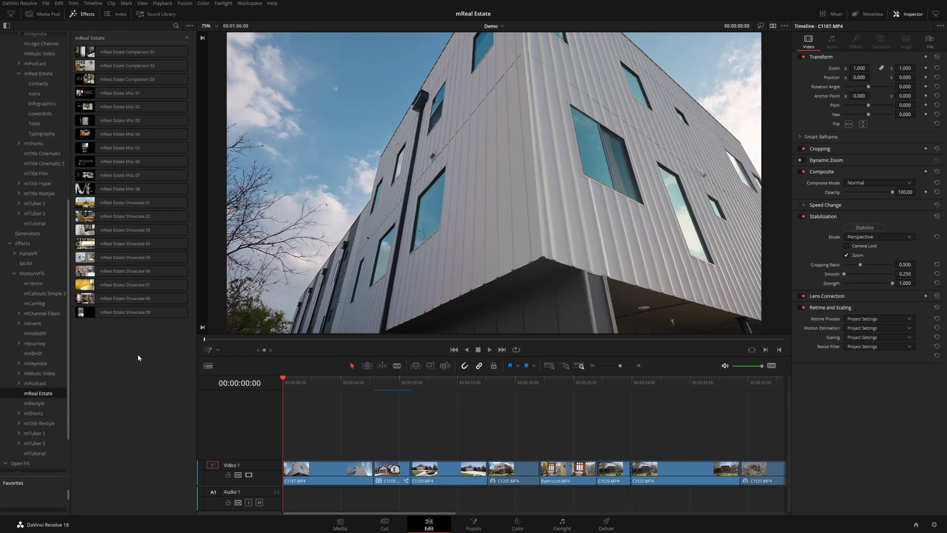
- Search the Effects library for 'mreal', preview List 01 and pick the List 02 title
{"action": "left_click", "coordinate": [177, 26]}
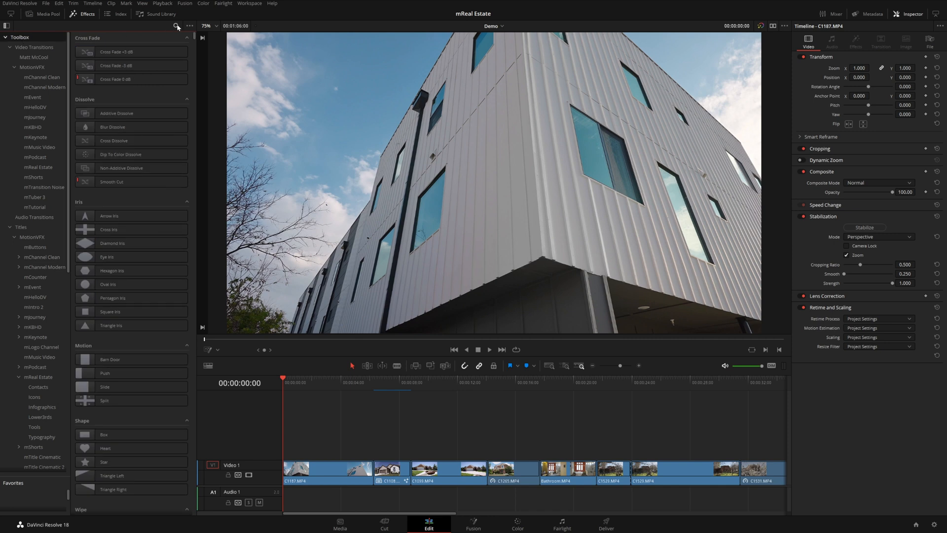
{"action": "type", "text": "mreal"}
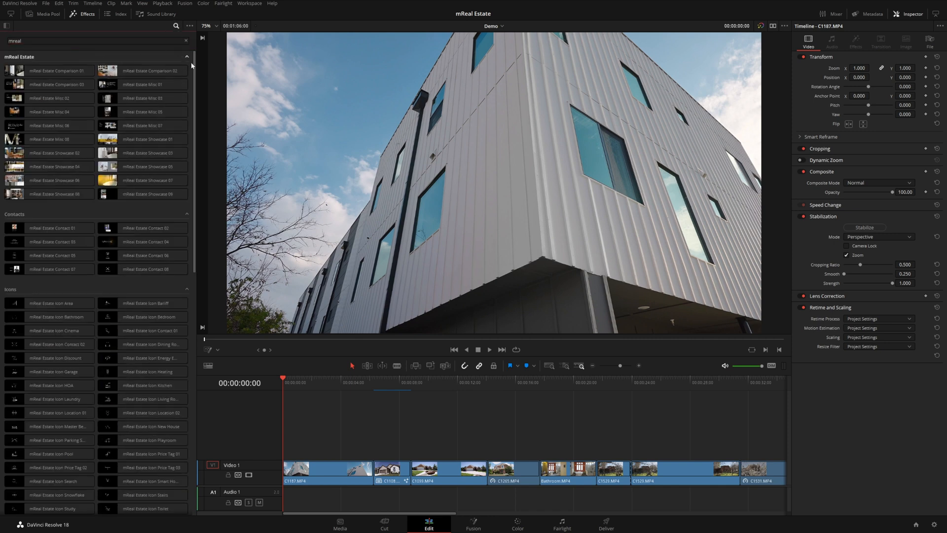
{"action": "scroll", "scroll_direction": "down", "scroll_amount": 3}
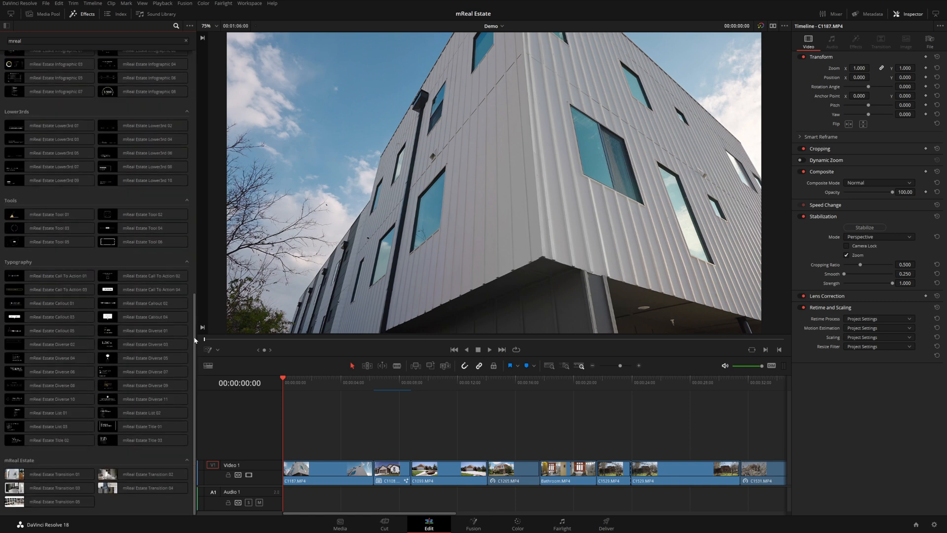
{"action": "left_click", "coordinate": [58, 423]}
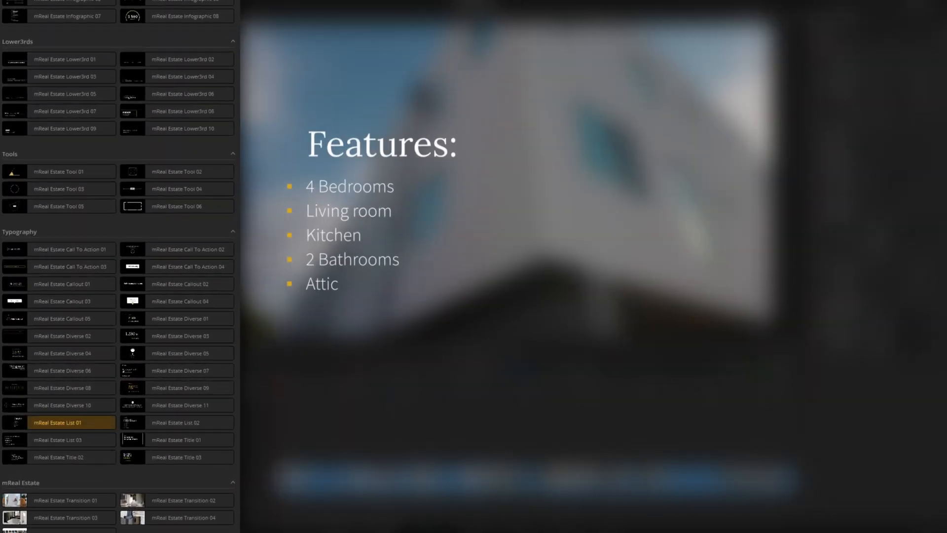
{"action": "left_click", "coordinate": [58, 439]}
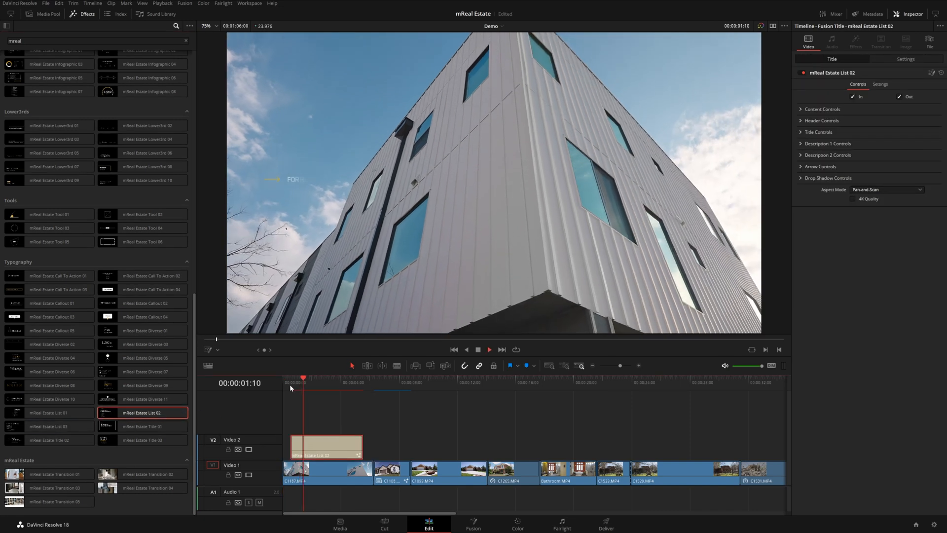
- Edit the list title's header and title text to NOW LEASING / MODERN APPARTMENTS
{"action": "left_click", "coordinate": [489, 350]}
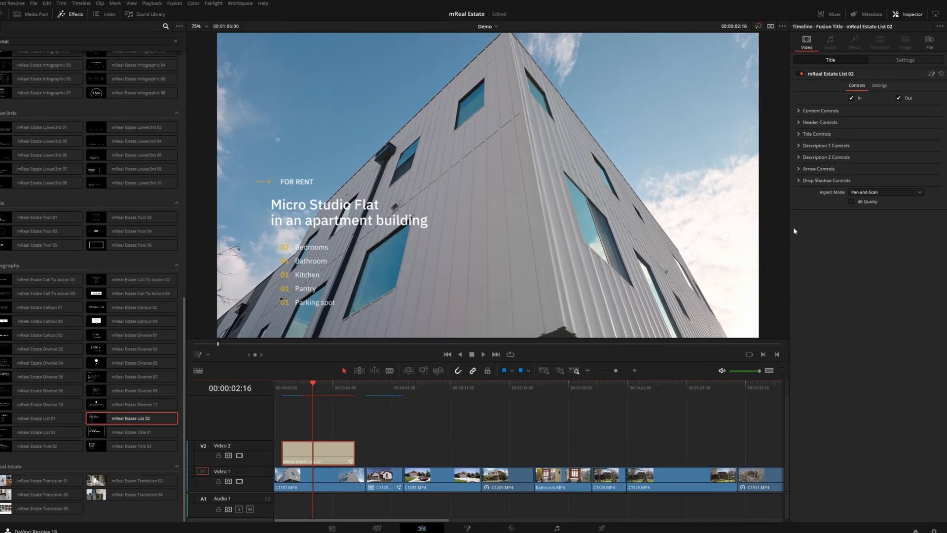
{"action": "left_click", "coordinate": [820, 111]}
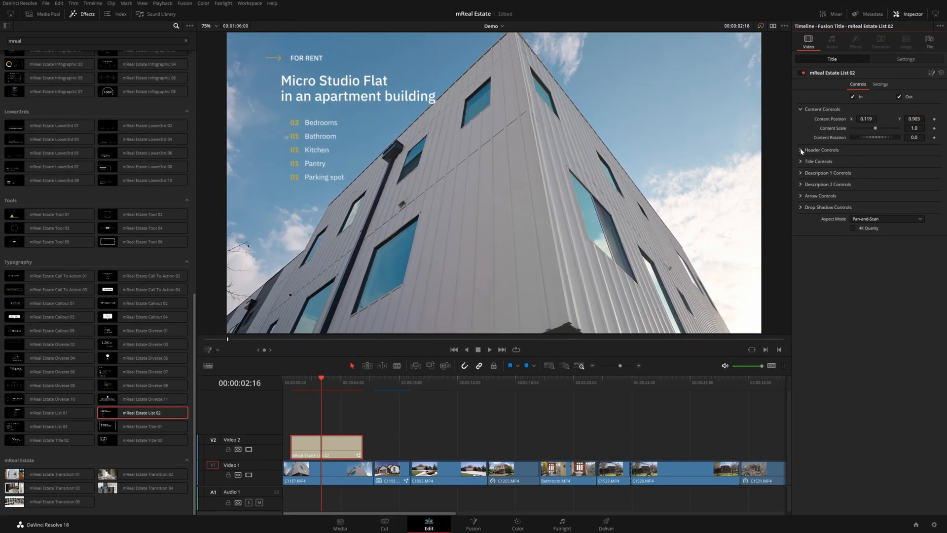
{"action": "left_click", "coordinate": [819, 161]}
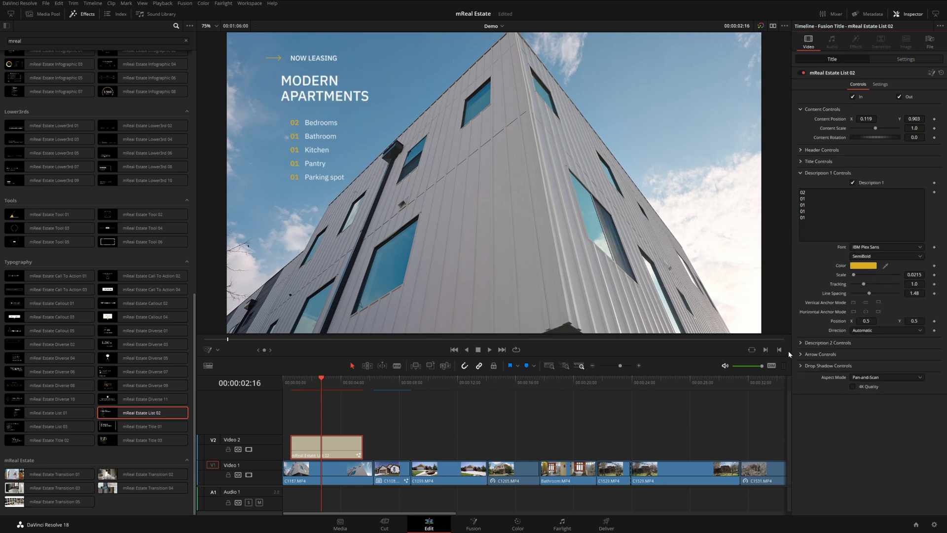
{"action": "left_click", "coordinate": [829, 342]}
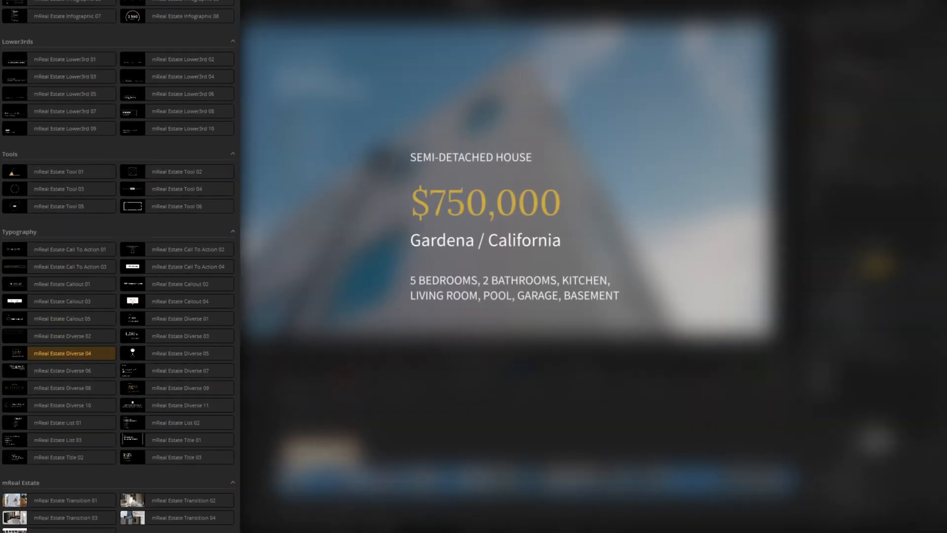
- Preview the Diverse 07 and 10 titles and choose mReal Estate Diverse 08
{"action": "left_click", "coordinate": [176, 370]}
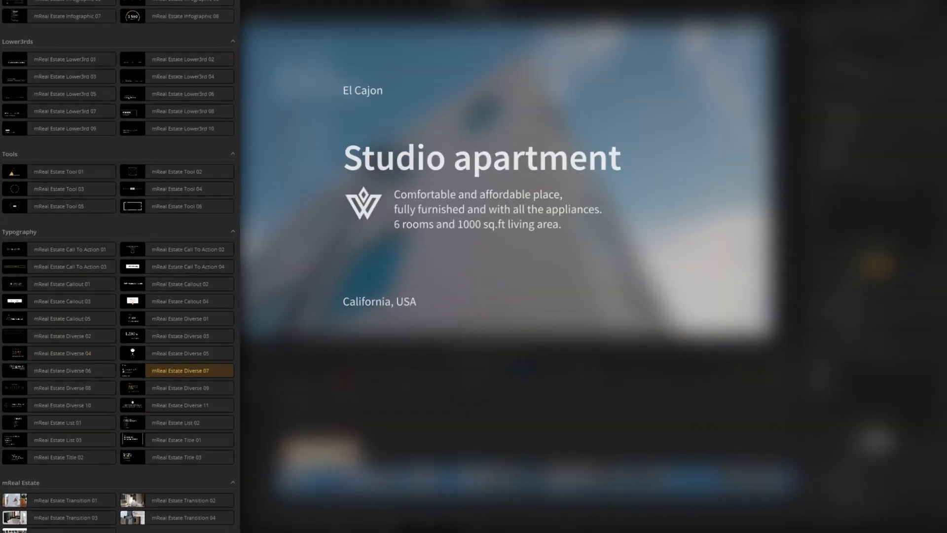
{"action": "left_click", "coordinate": [58, 405]}
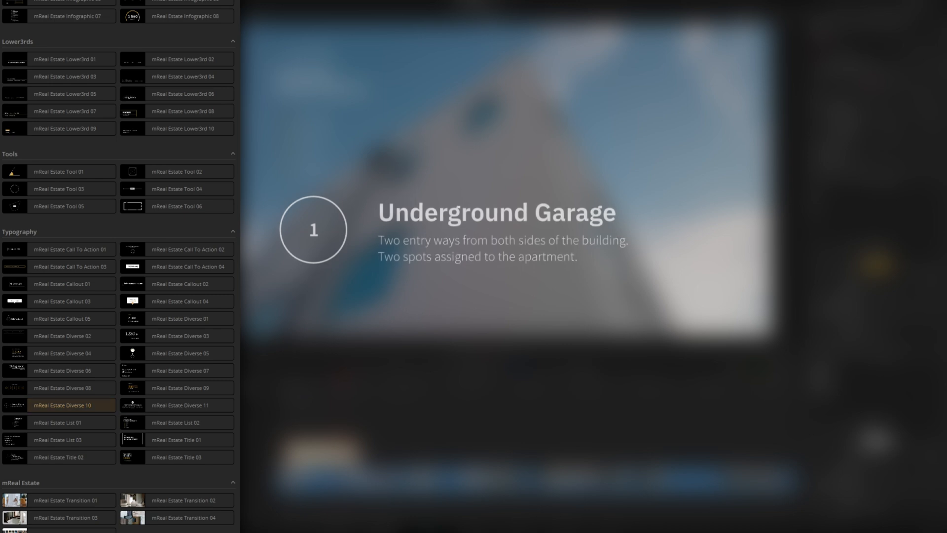
{"action": "left_click", "coordinate": [62, 387]}
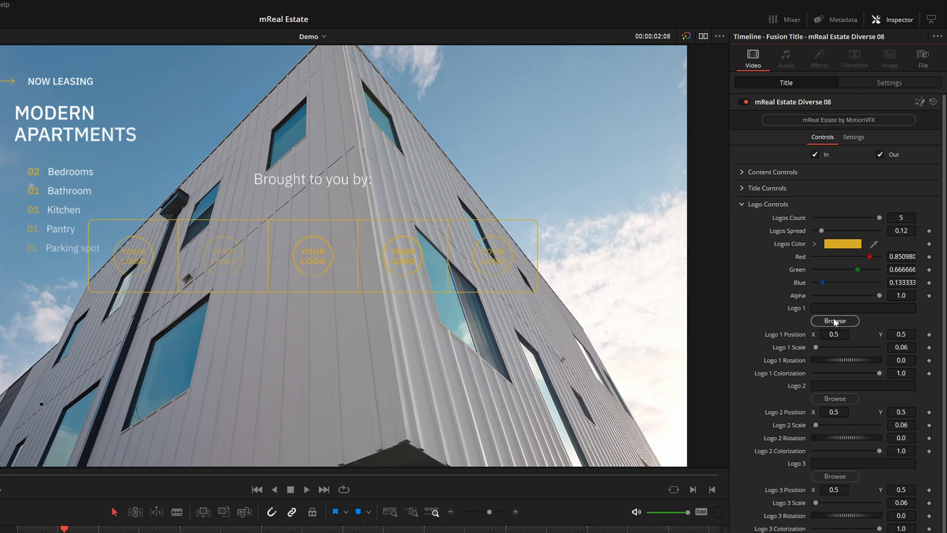
- Load a custom logo image and narrow the title's frame width to 0.338
{"action": "left_click", "coordinate": [835, 321]}
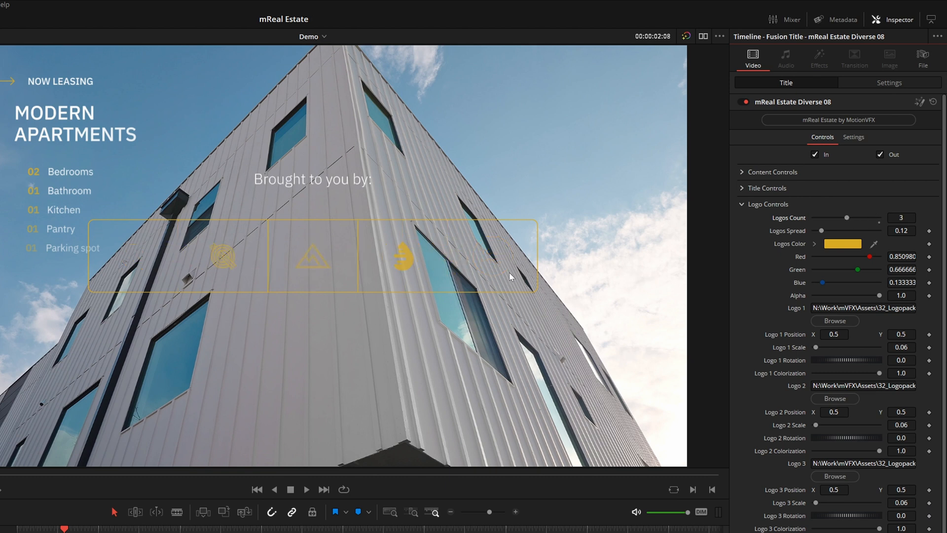
{"action": "left_click", "coordinate": [742, 204]}
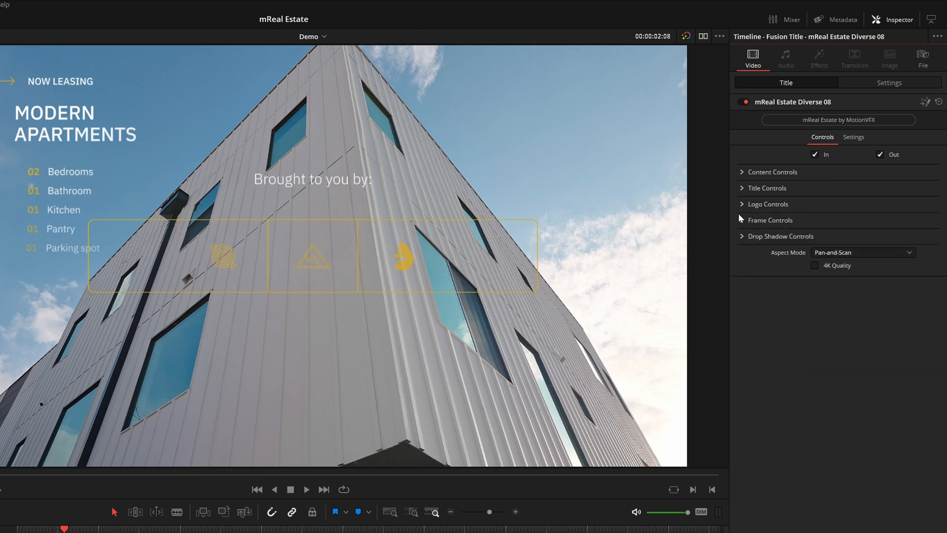
{"action": "left_click", "coordinate": [770, 221]}
{"action": "type", "text": "0.338"}
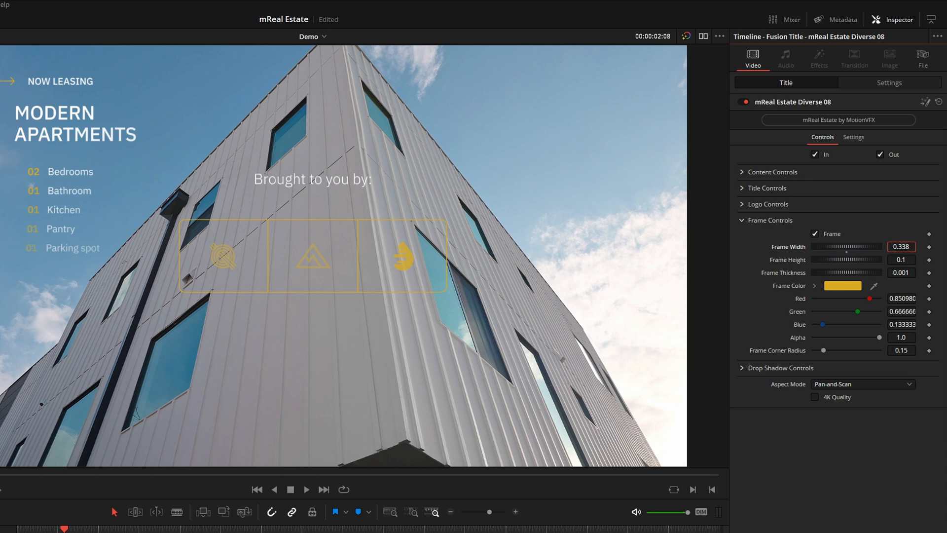
{"action": "left_click", "coordinate": [429, 527]}
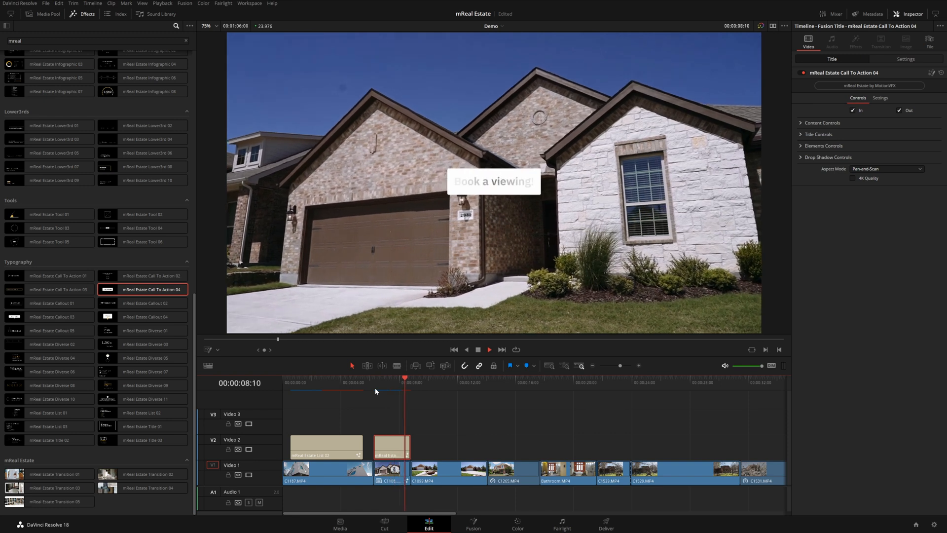
- Adjust the Call To Action 04 title's settings in the Inspector
{"action": "left_click", "coordinate": [819, 122]}
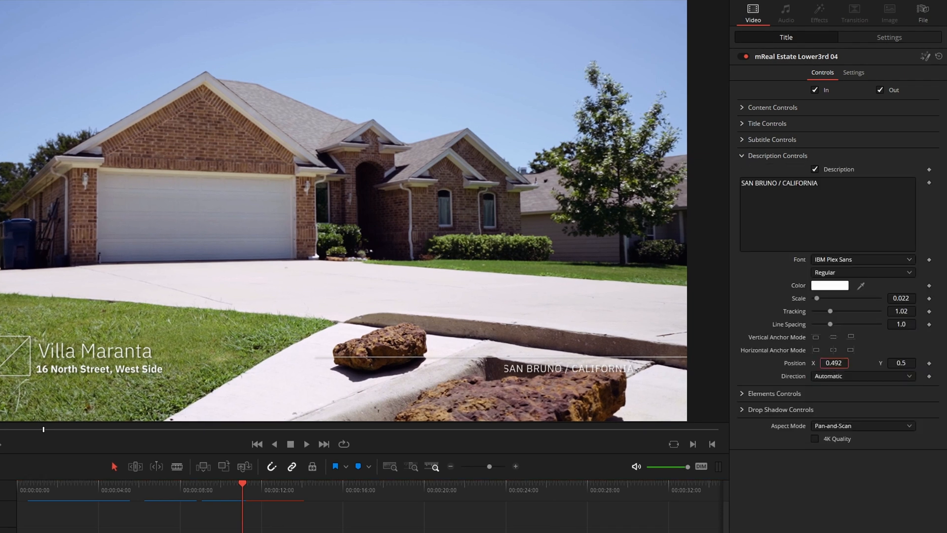
- Set the description font style to SemiBold and add Infographic 08 on Video 3
{"action": "left_click", "coordinate": [862, 272]}
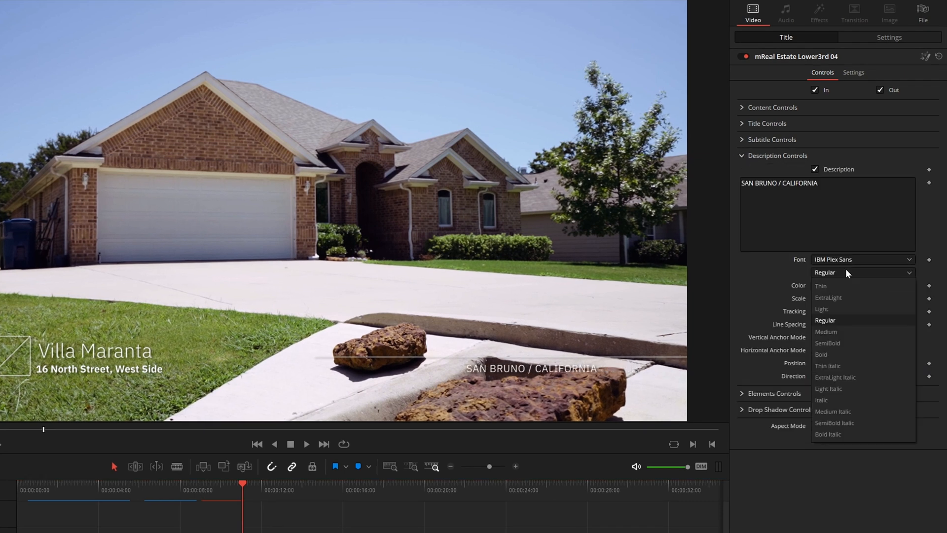
{"action": "mouse_move", "coordinate": [827, 342]}
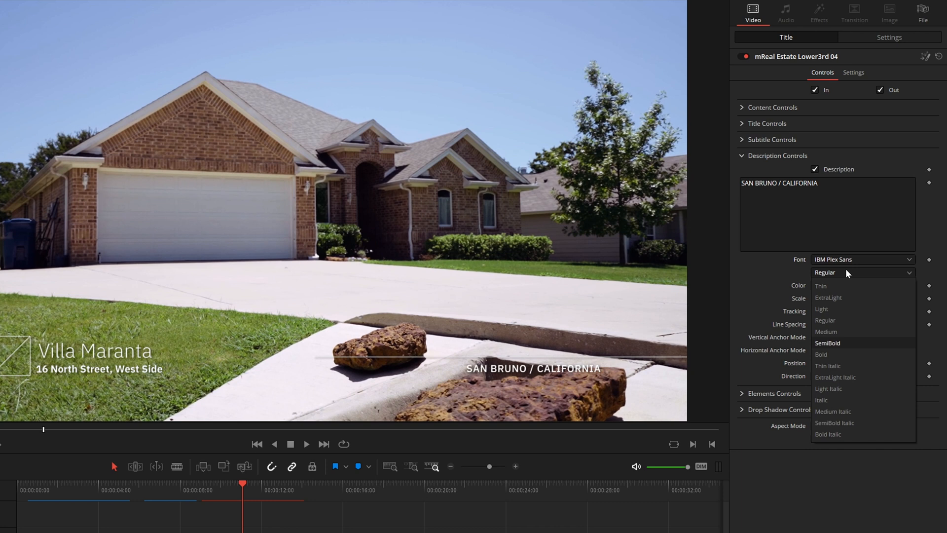
{"action": "left_click", "coordinate": [828, 342]}
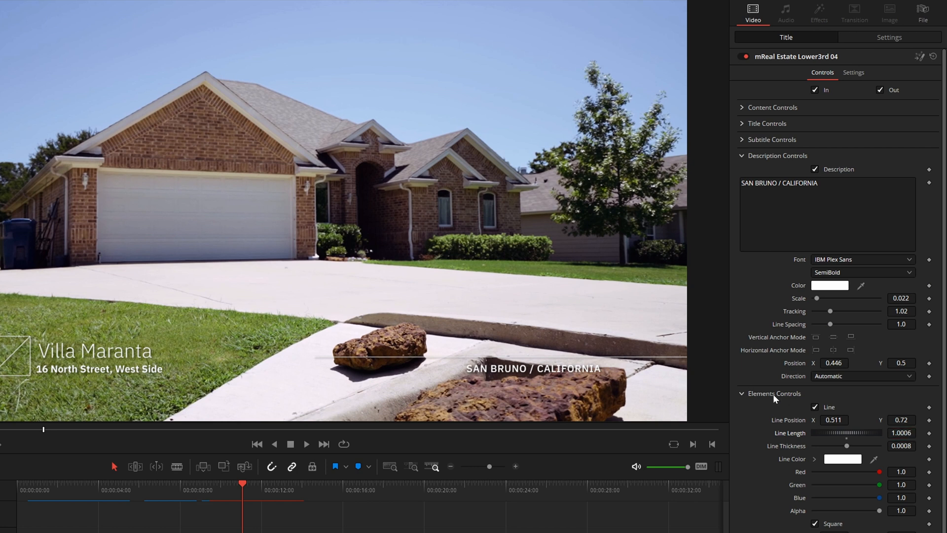
{"action": "left_click", "coordinate": [901, 432]}
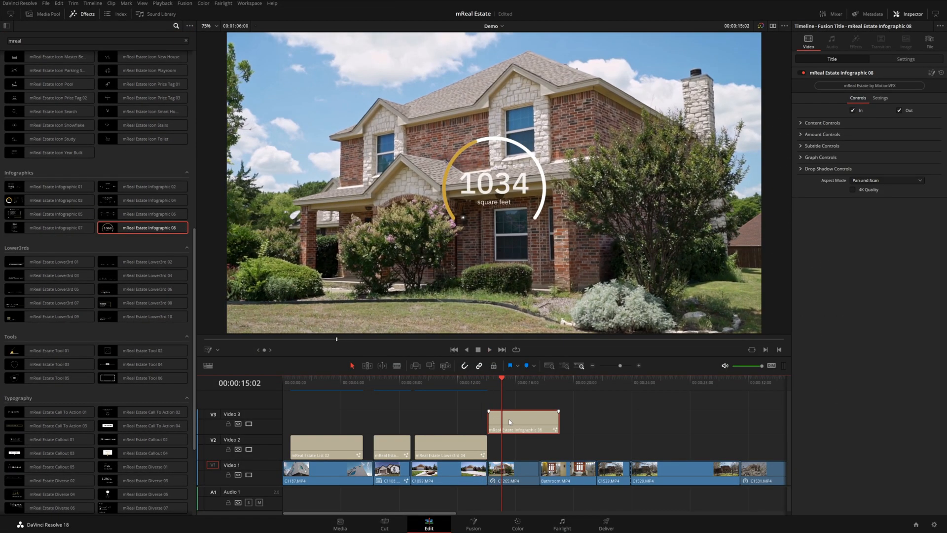
- Blur the house clip on the main track, return to Edit and select the infographic title
{"action": "left_click", "coordinate": [512, 472]}
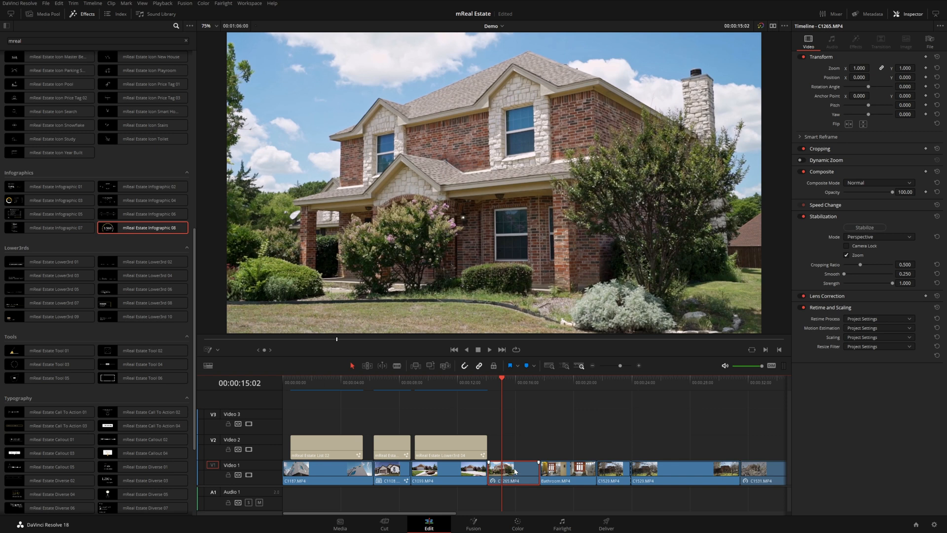
{"action": "left_click", "coordinate": [516, 524]}
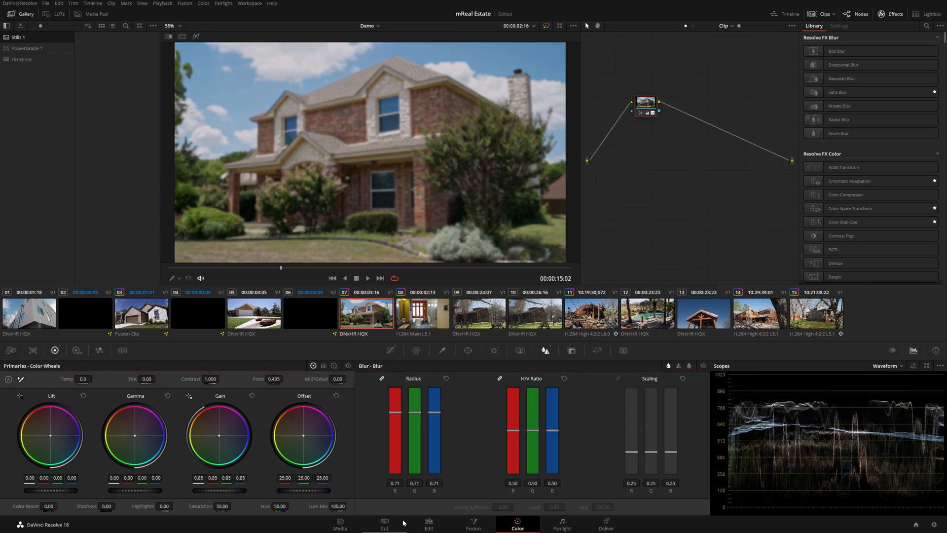
{"action": "left_click", "coordinate": [428, 523]}
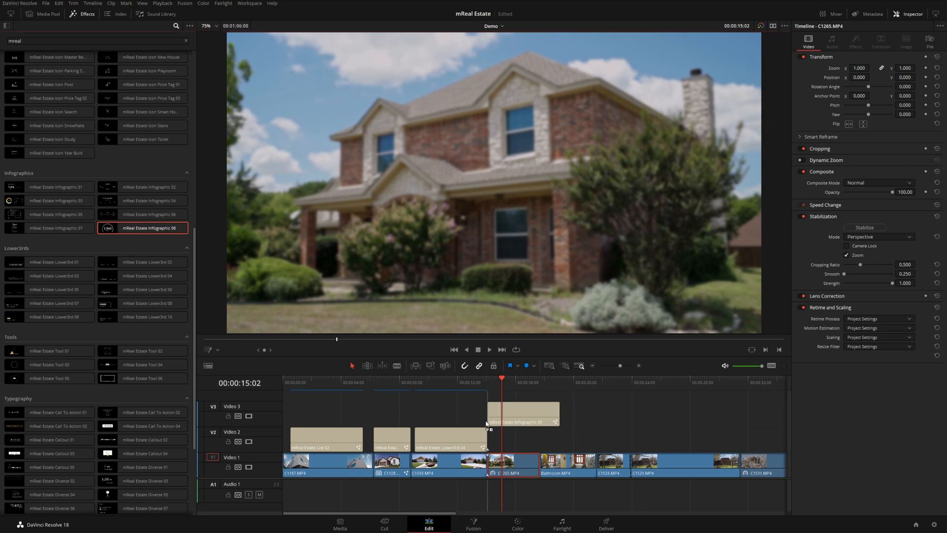
{"action": "left_click", "coordinate": [772, 26]}
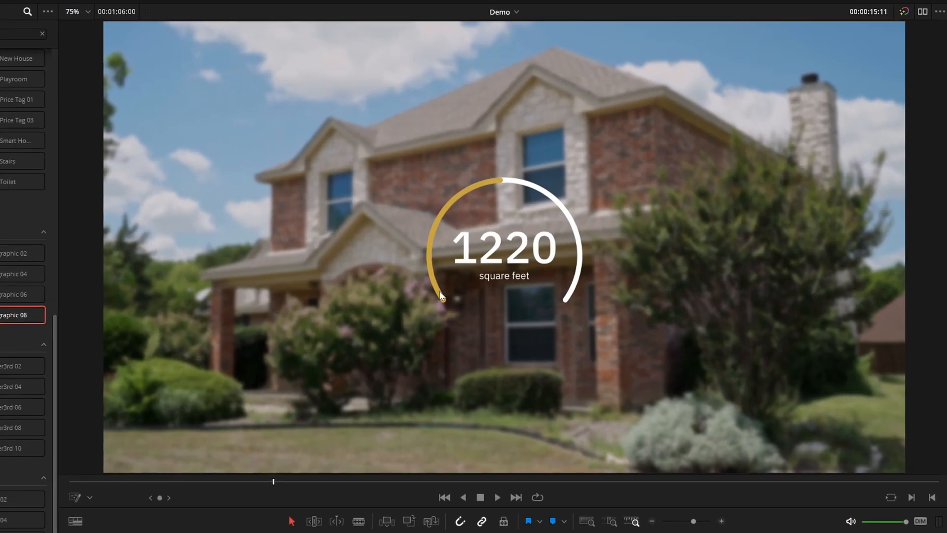
{"action": "mouse_move", "coordinate": [529, 216]}
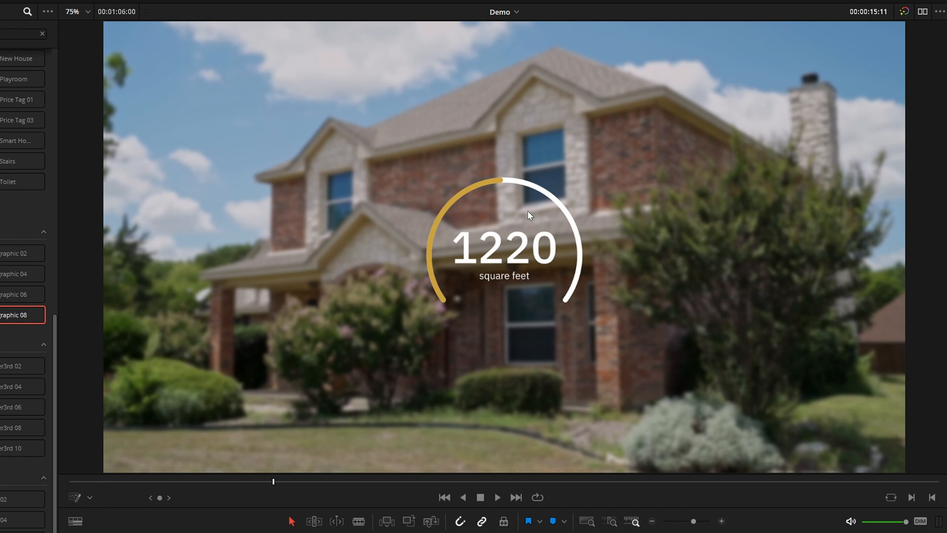
{"action": "mouse_move", "coordinate": [516, 308]}
{"action": "type", "text": "2"}
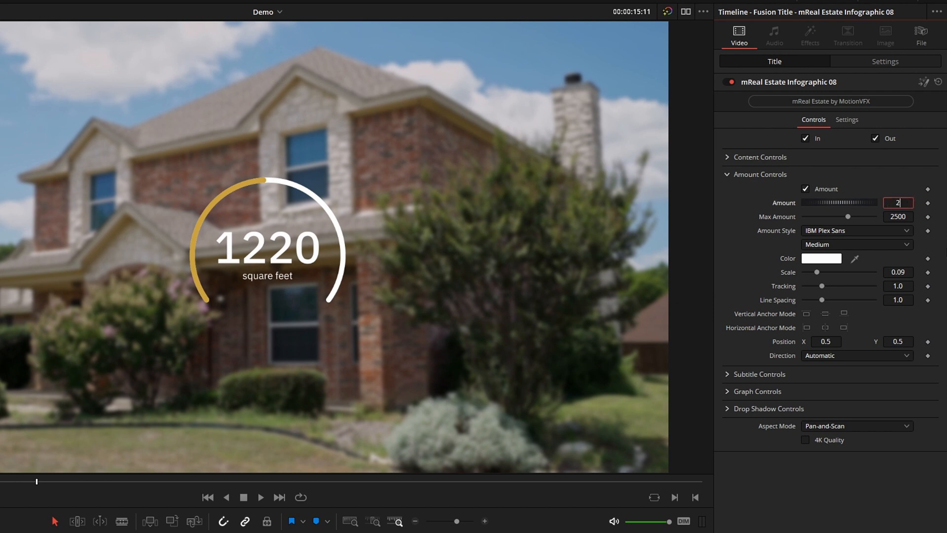
- Enter 2400 as the square-feet amount, then try 4000
{"action": "type", "text": "400"}
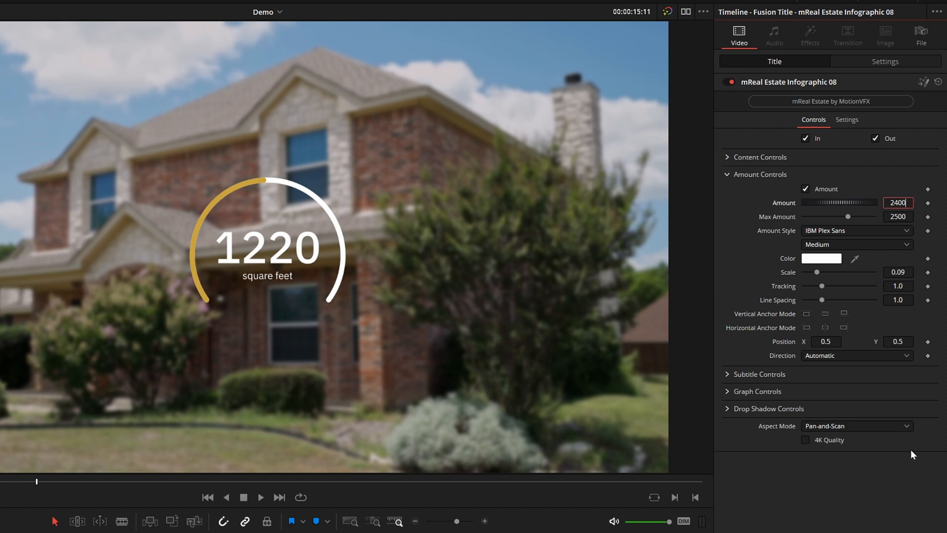
{"action": "left_click", "coordinate": [260, 498]}
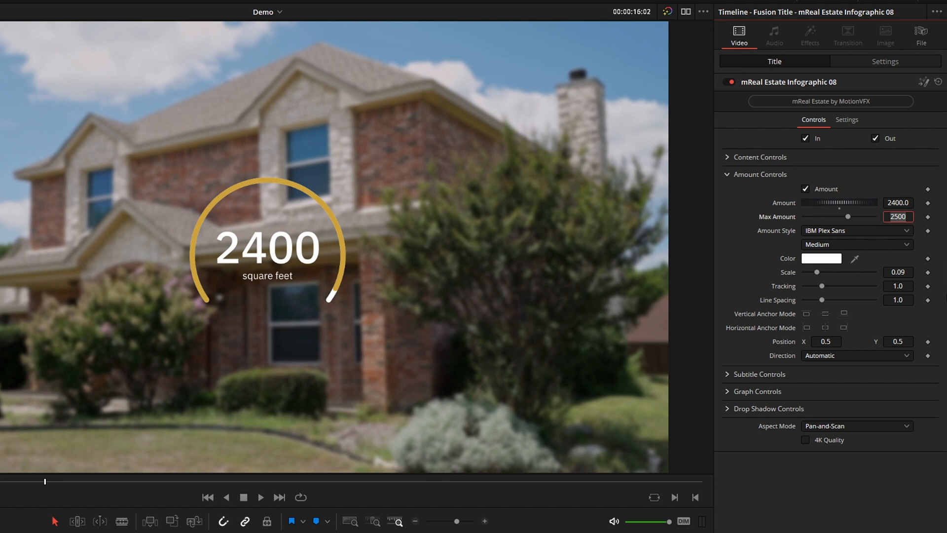
{"action": "type", "text": "4000"}
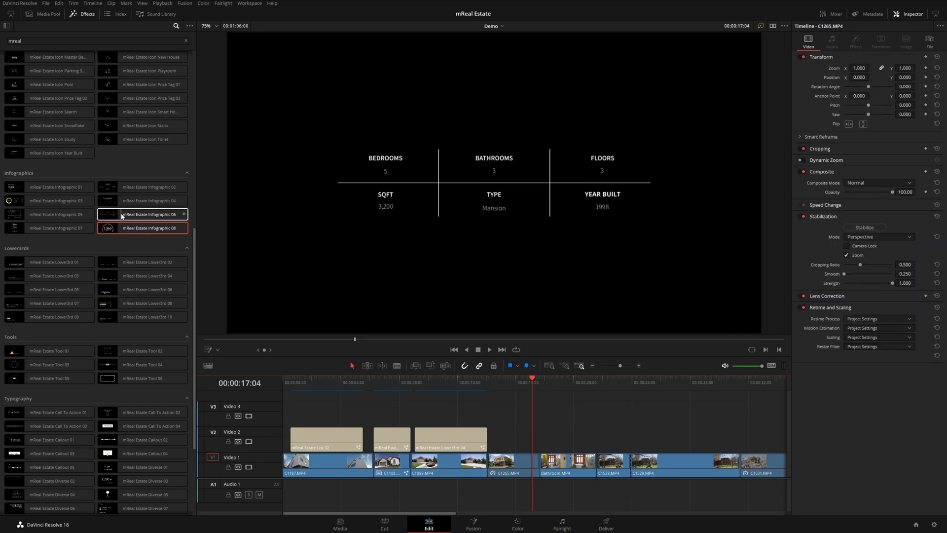
{"action": "mouse_move", "coordinate": [142, 214]}
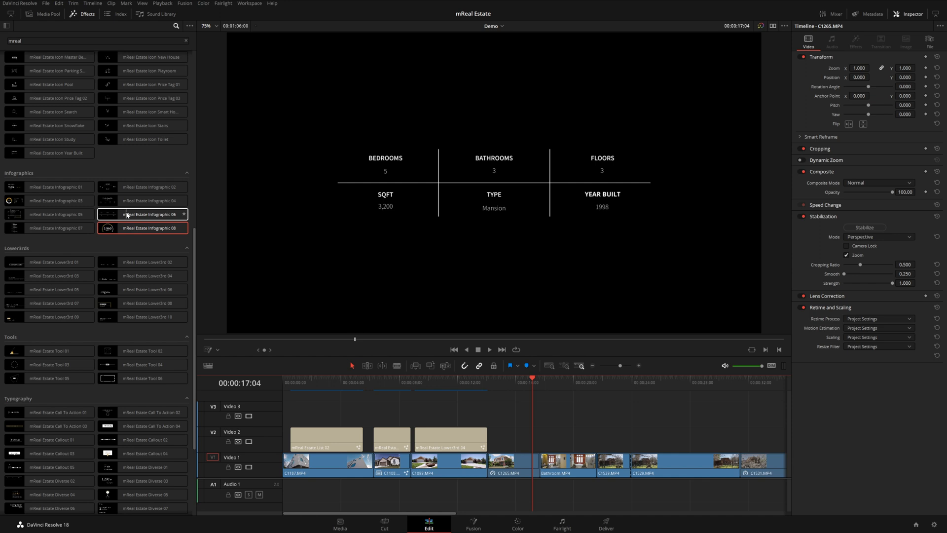
{"action": "mouse_move", "coordinate": [137, 214]}
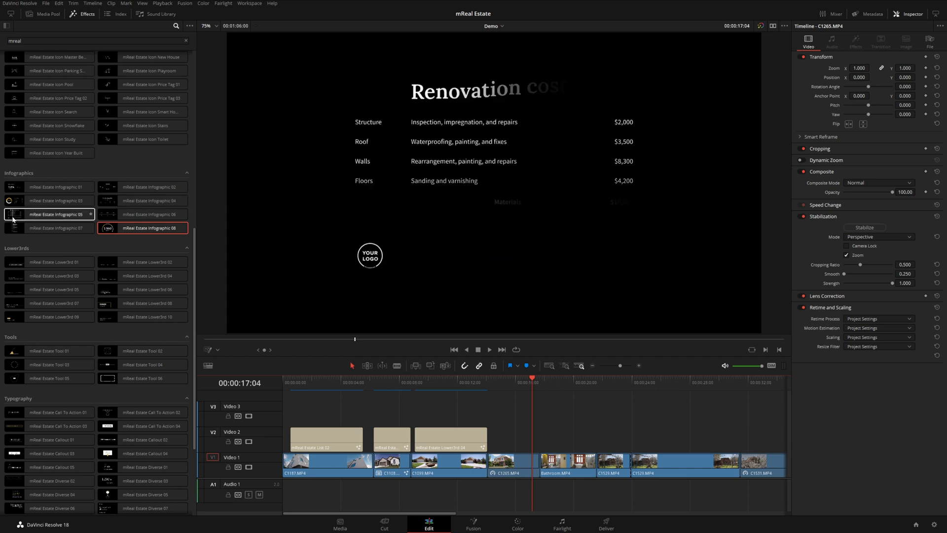
- Choose the mReal Estate Infographic 03 title for the third video track
{"action": "left_click", "coordinate": [50, 200]}
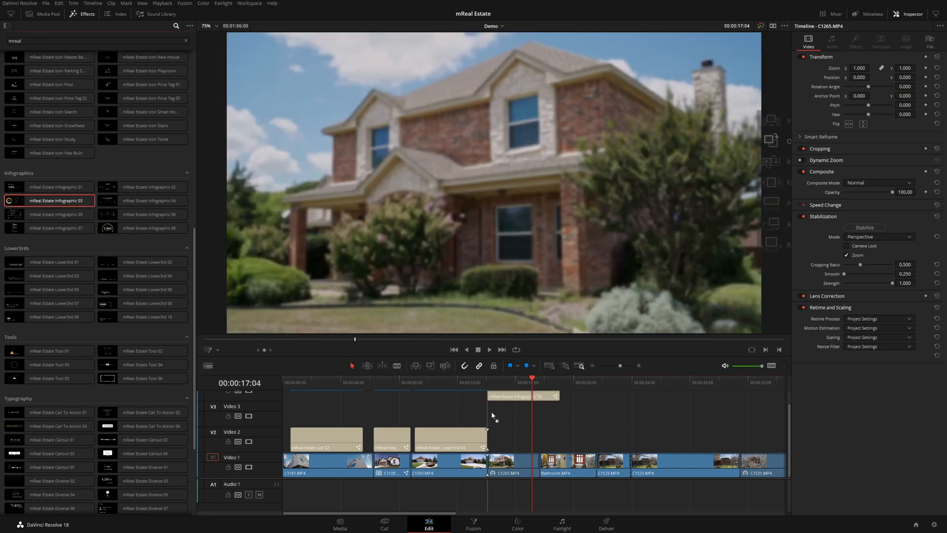
- Set Entry 2 (Rent) to 116, toggle it off and on, and recolour its slice blue
{"action": "left_click", "coordinate": [523, 413]}
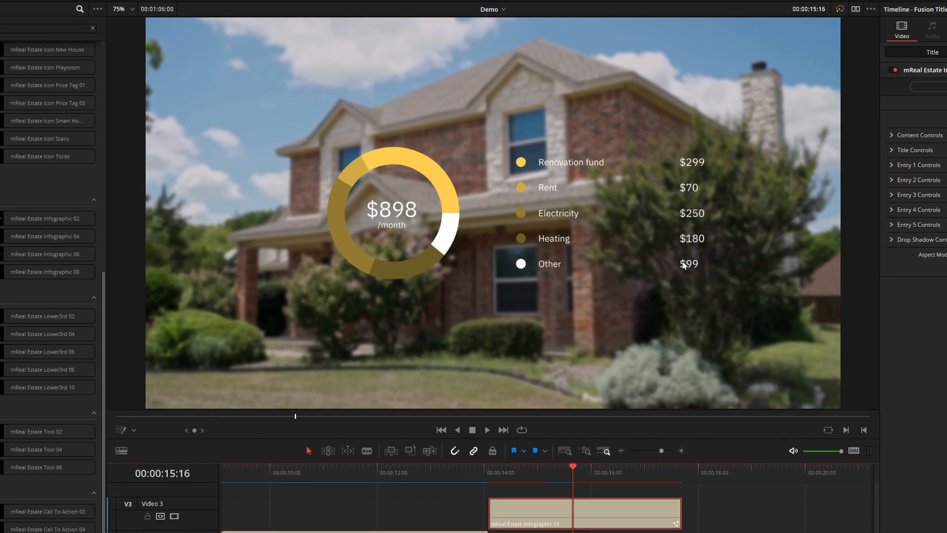
{"action": "mouse_move", "coordinate": [389, 192]}
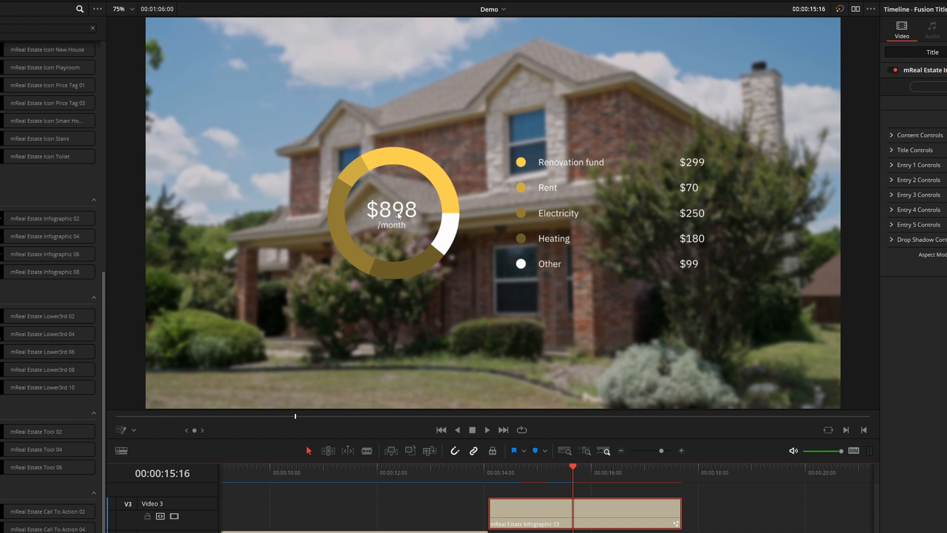
{"action": "left_click", "coordinate": [92, 27]}
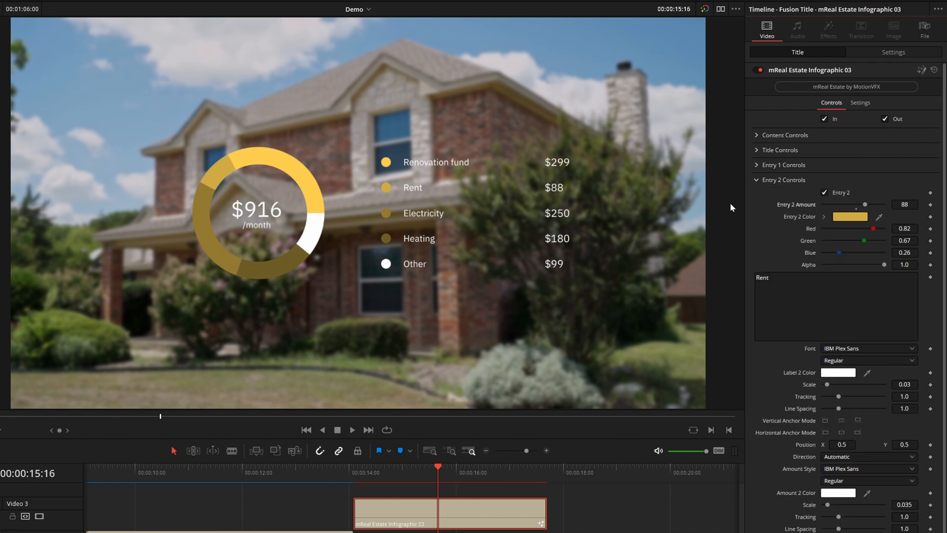
{"action": "mouse_move", "coordinate": [245, 214]}
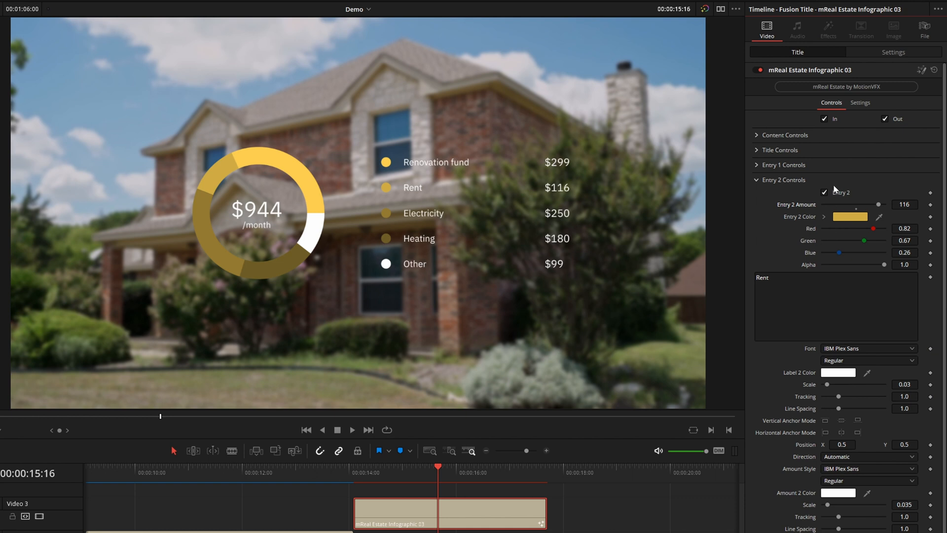
{"action": "left_click", "coordinate": [824, 193]}
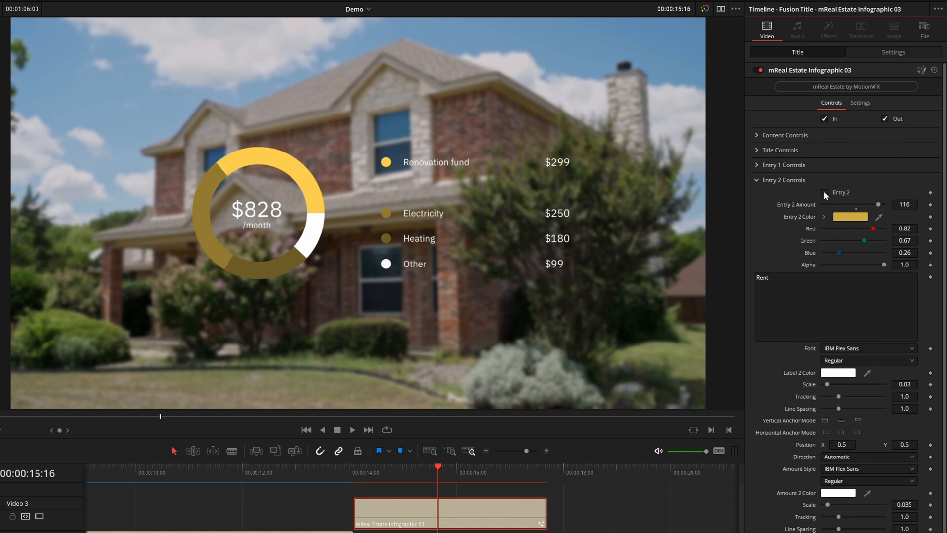
{"action": "mouse_move", "coordinate": [352, 198]}
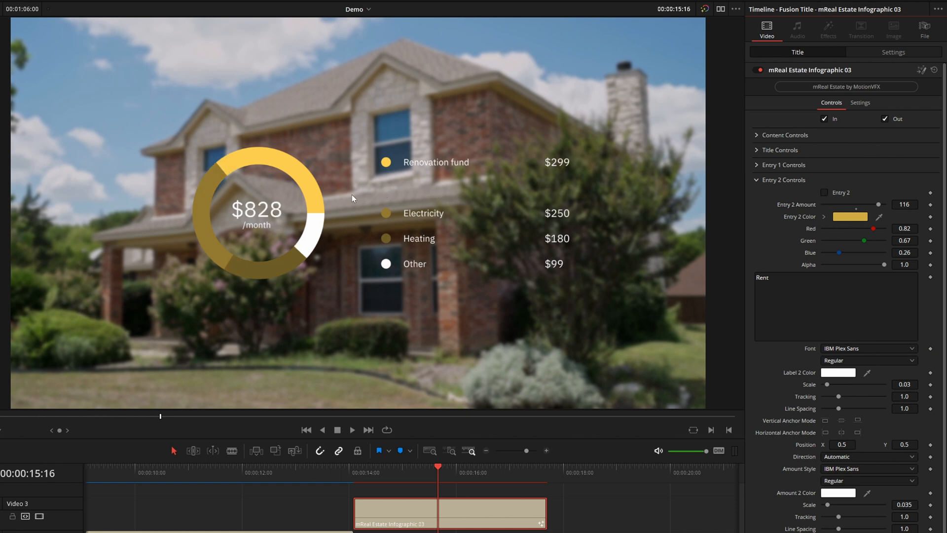
{"action": "mouse_move", "coordinate": [202, 219]}
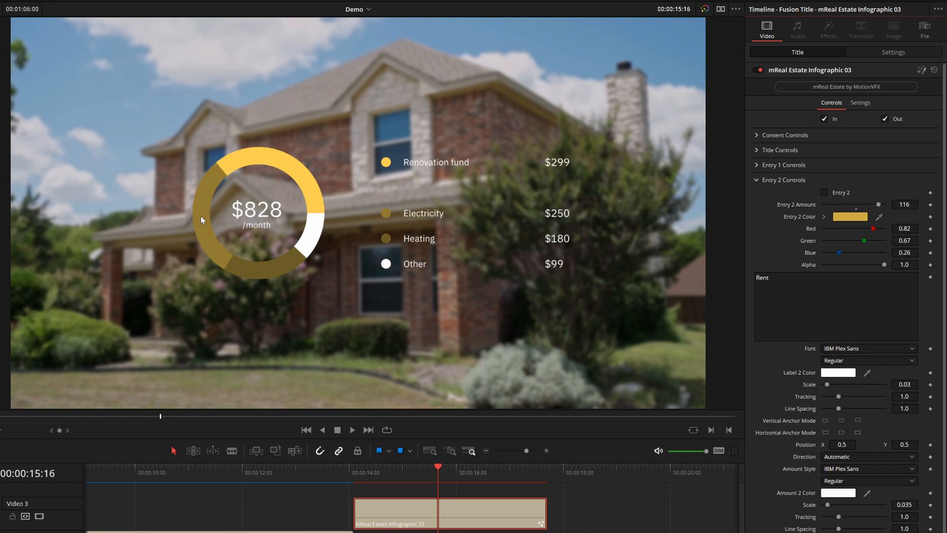
{"action": "mouse_move", "coordinate": [897, 210]}
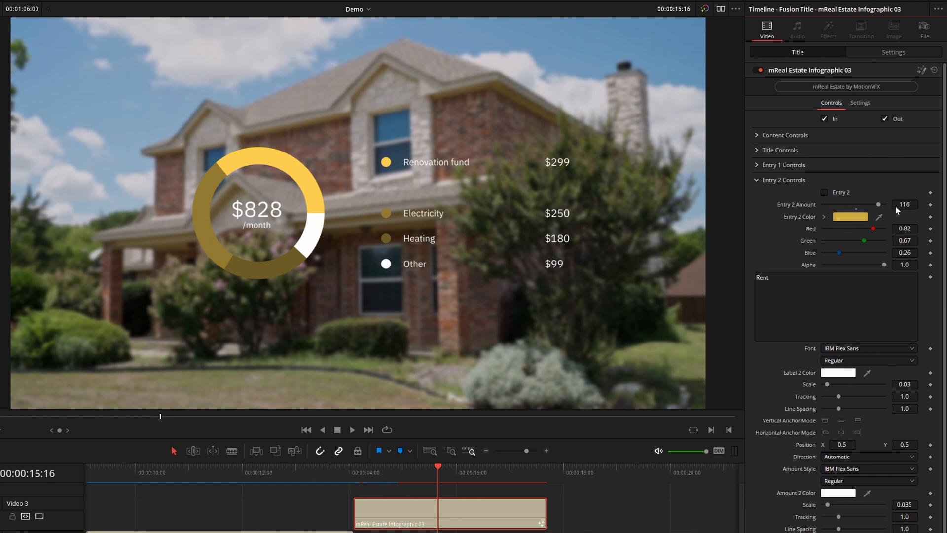
{"action": "left_click", "coordinate": [823, 192]}
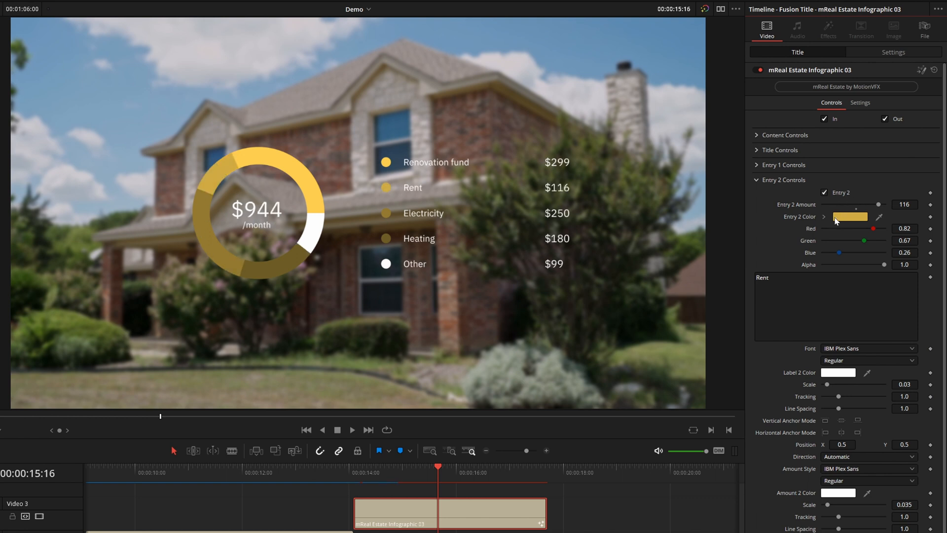
{"action": "left_click", "coordinate": [850, 216]}
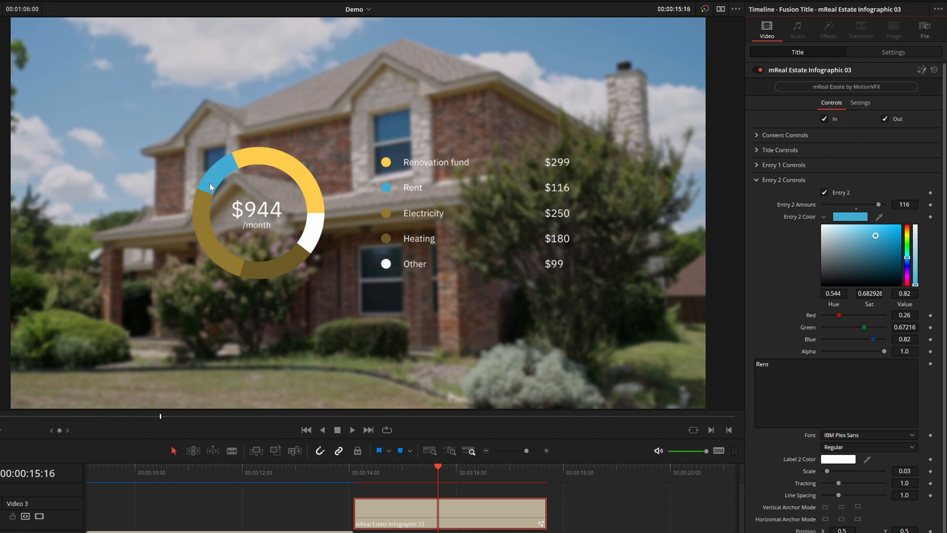
{"action": "mouse_move", "coordinate": [411, 198]}
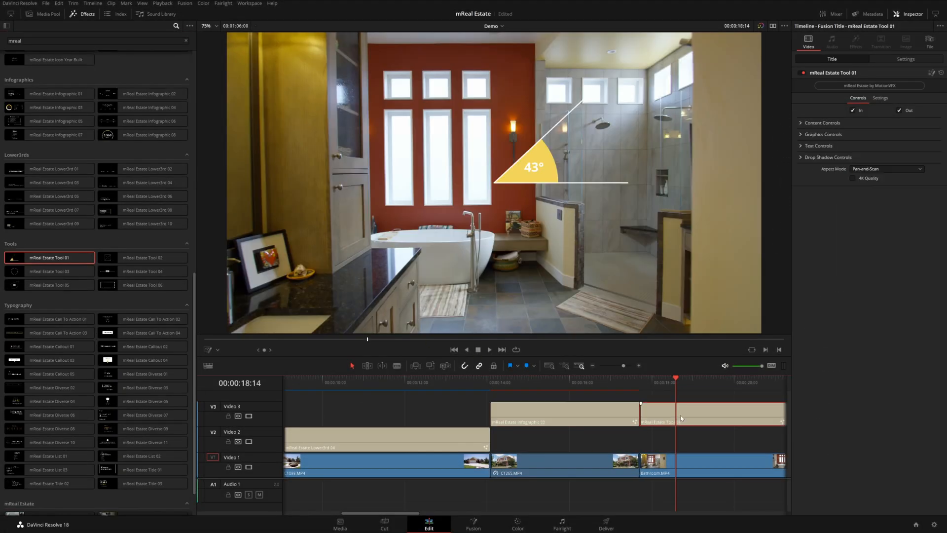
- Replace the angle measurement title with Tool 06 floor-plan outline over the bathroom shot
{"action": "left_click", "coordinate": [823, 135]}
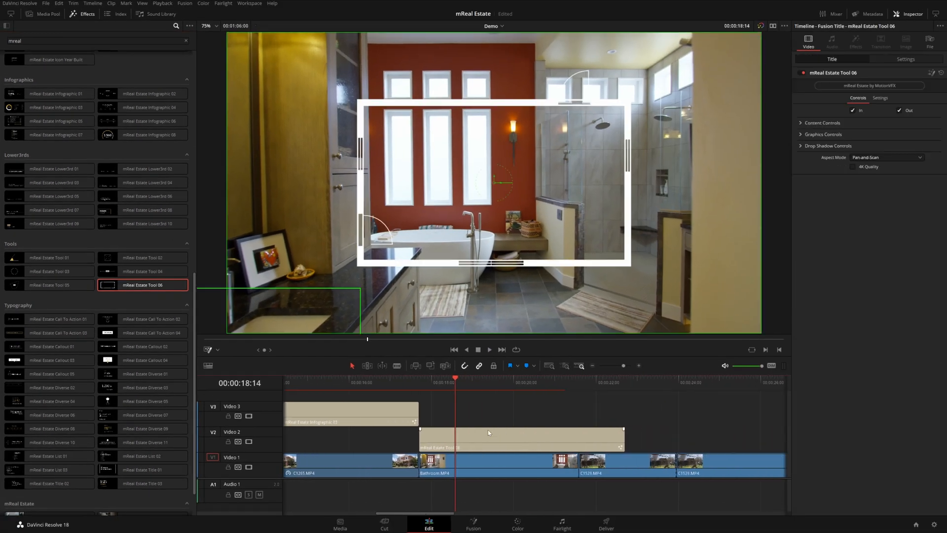
- Stack a second Tool 06 floor-plan room at Content Scale 0.322 and Rotation 90
{"action": "left_click", "coordinate": [513, 465]}
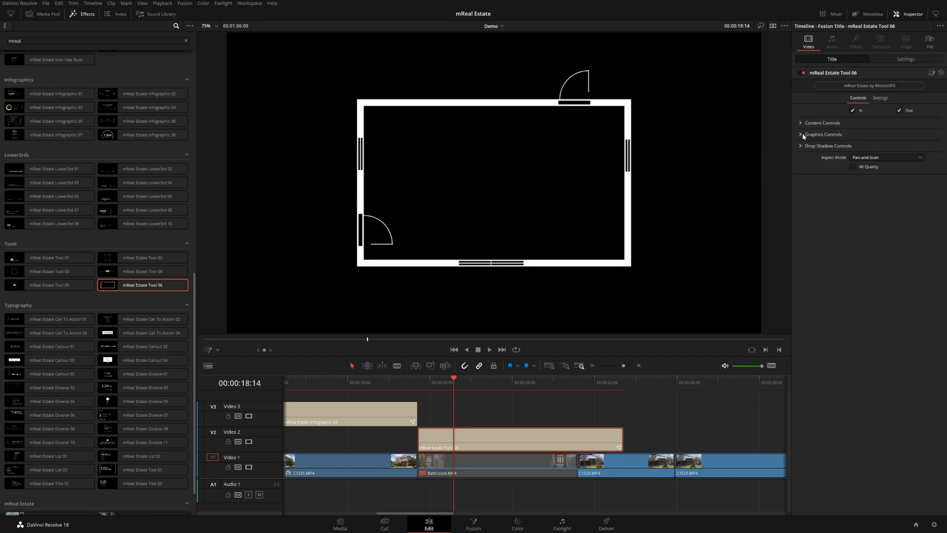
{"action": "left_click", "coordinate": [802, 134]}
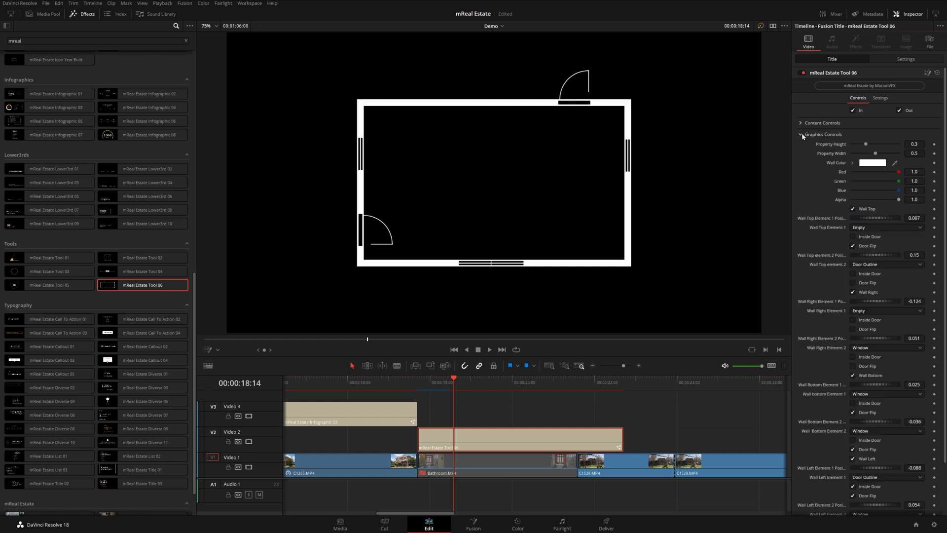
{"action": "mouse_move", "coordinate": [853, 290]}
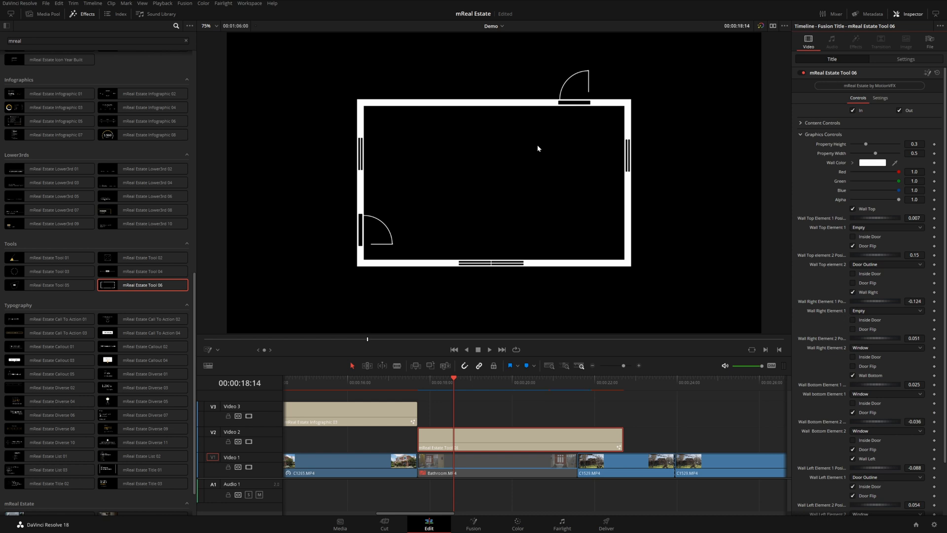
{"action": "mouse_move", "coordinate": [852, 212]}
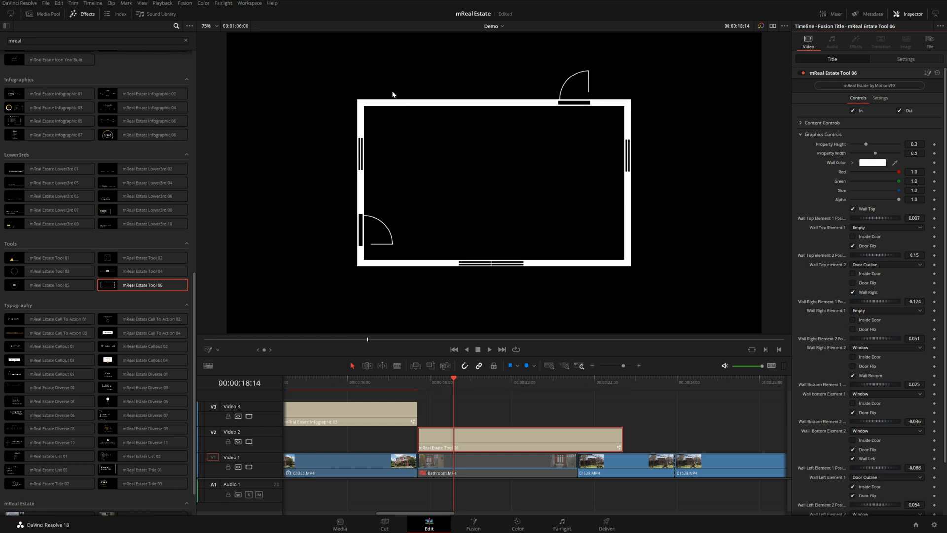
{"action": "left_click", "coordinate": [887, 227]}
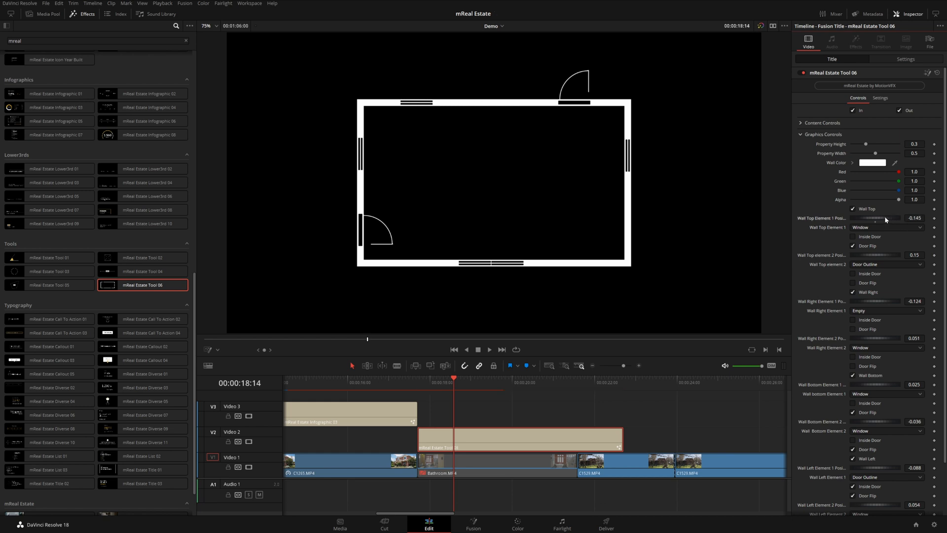
{"action": "left_click", "coordinate": [886, 226]}
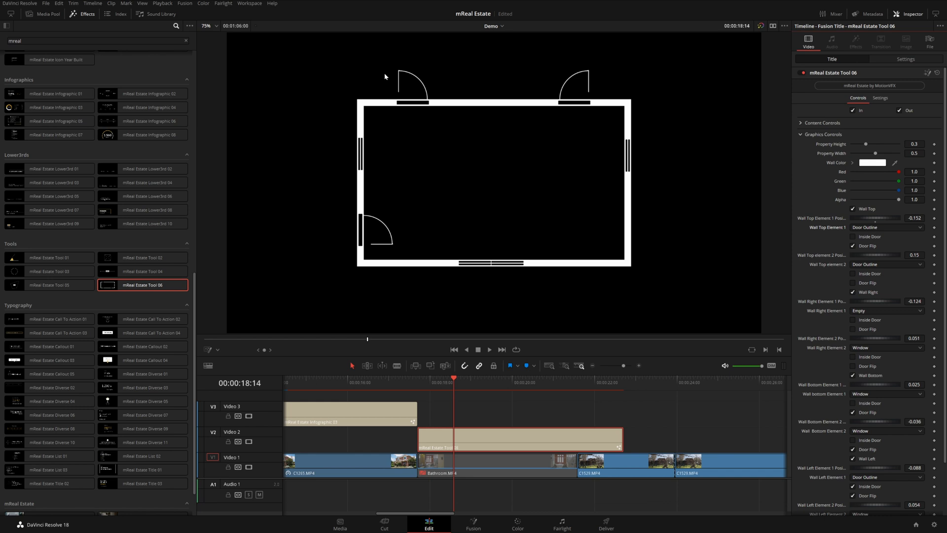
{"action": "left_click", "coordinate": [853, 245]}
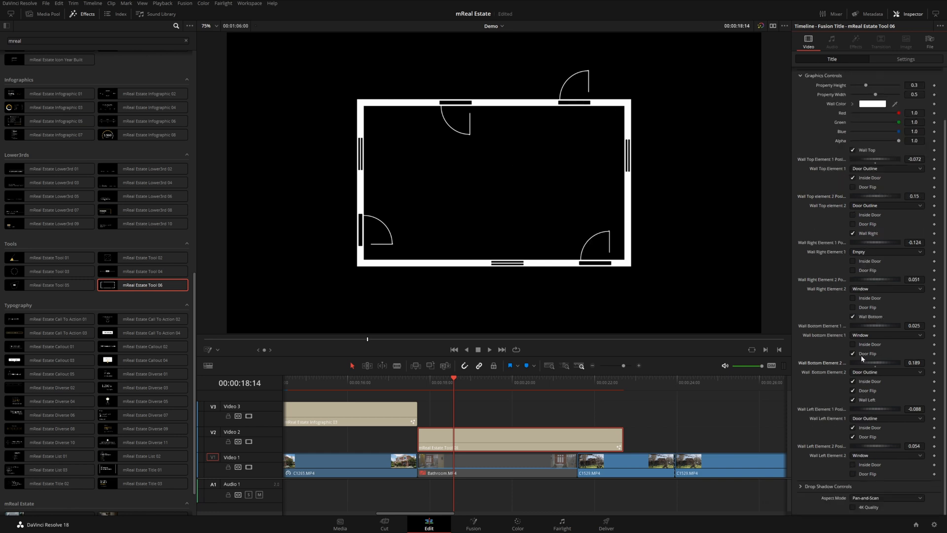
{"action": "mouse_move", "coordinate": [681, 286]}
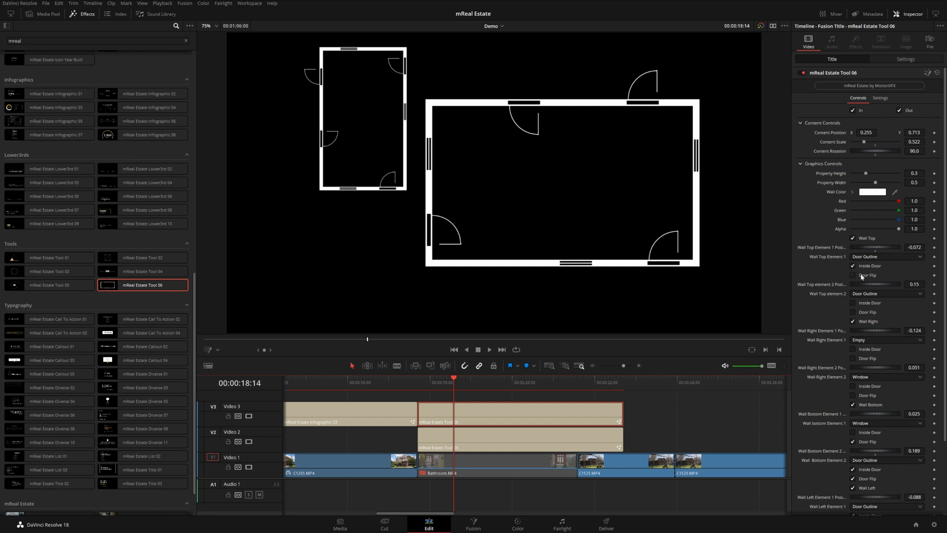
- Set Wall Top Element 2 to Window and Wall Bottom Element 2 to Empty
{"action": "left_click", "coordinate": [885, 294]}
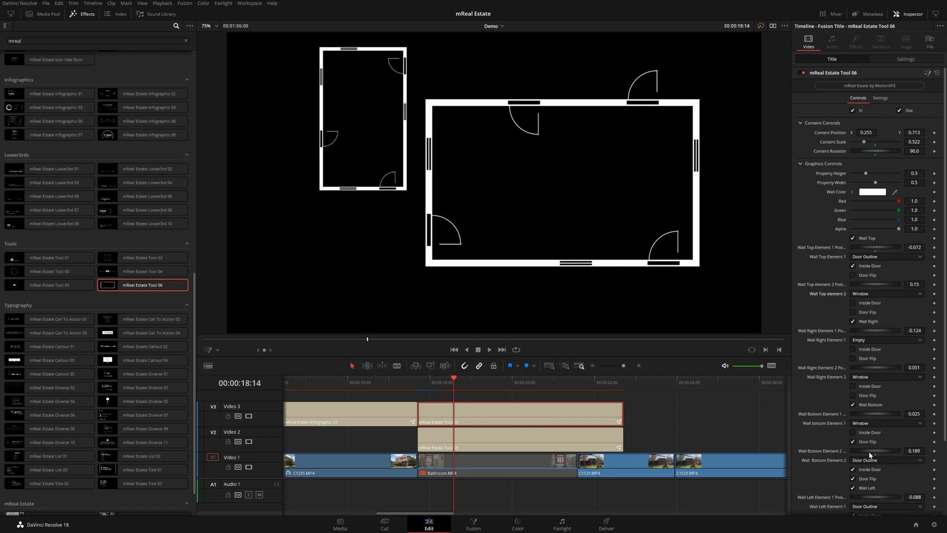
{"action": "left_click", "coordinate": [886, 460]}
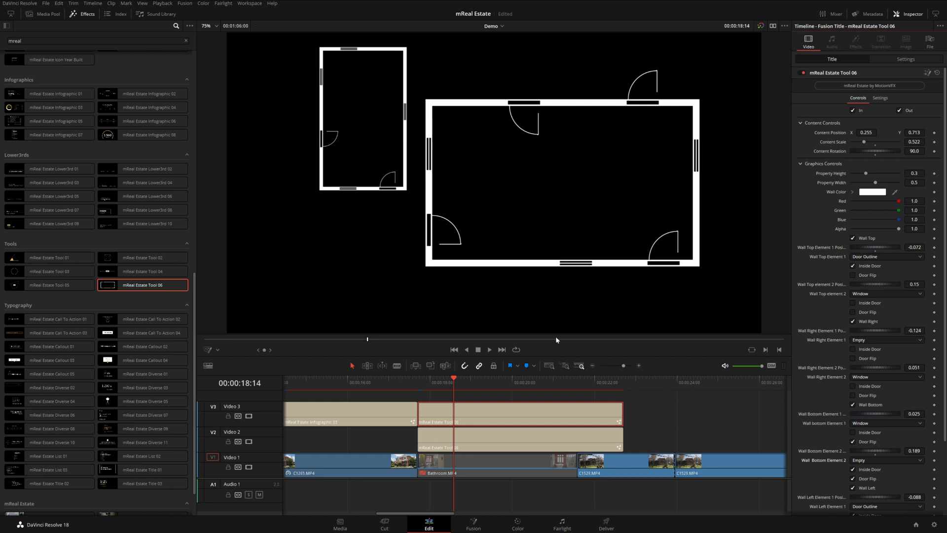
{"action": "left_click", "coordinate": [419, 382]}
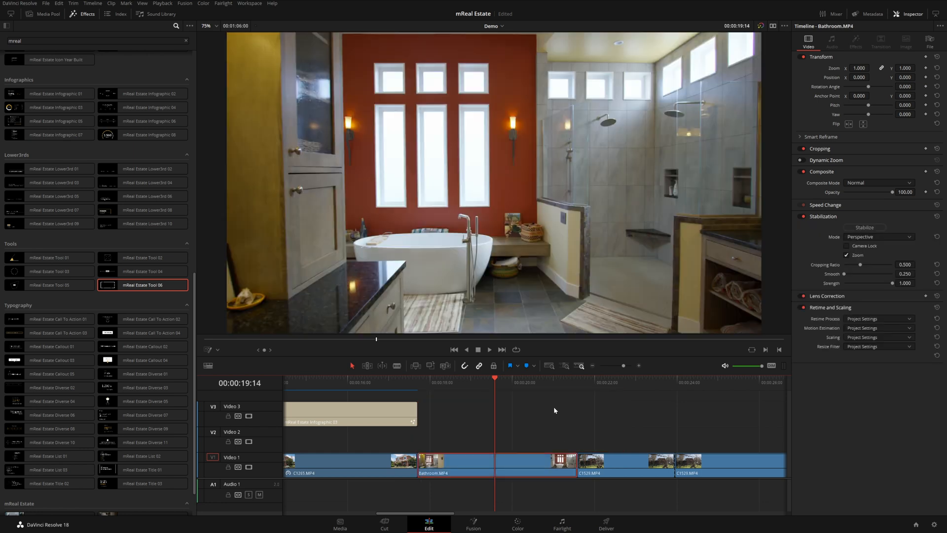
- Overlay the Icon Bathroom title on V2 and set Content Position X to 0.728
{"action": "scroll", "scroll_direction": "up", "scroll_amount": 3}
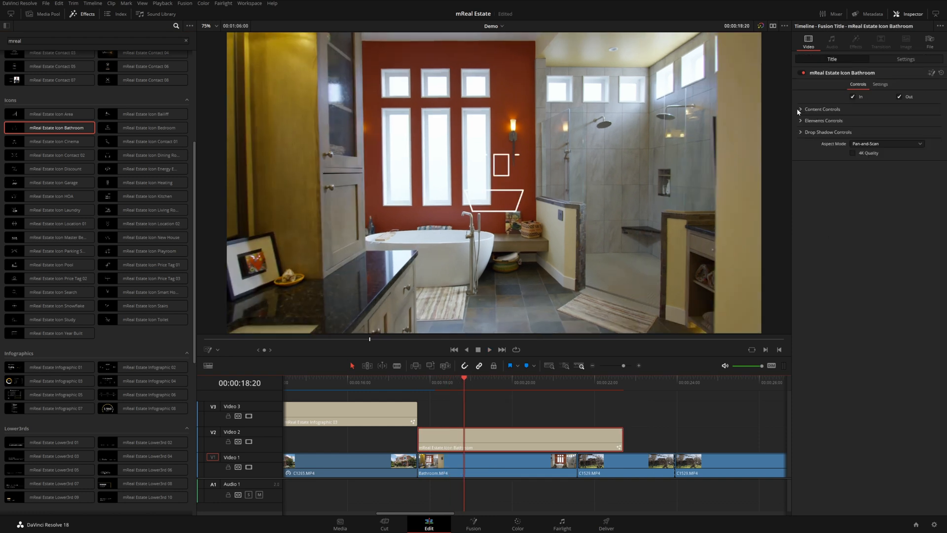
{"action": "left_click", "coordinate": [823, 109]}
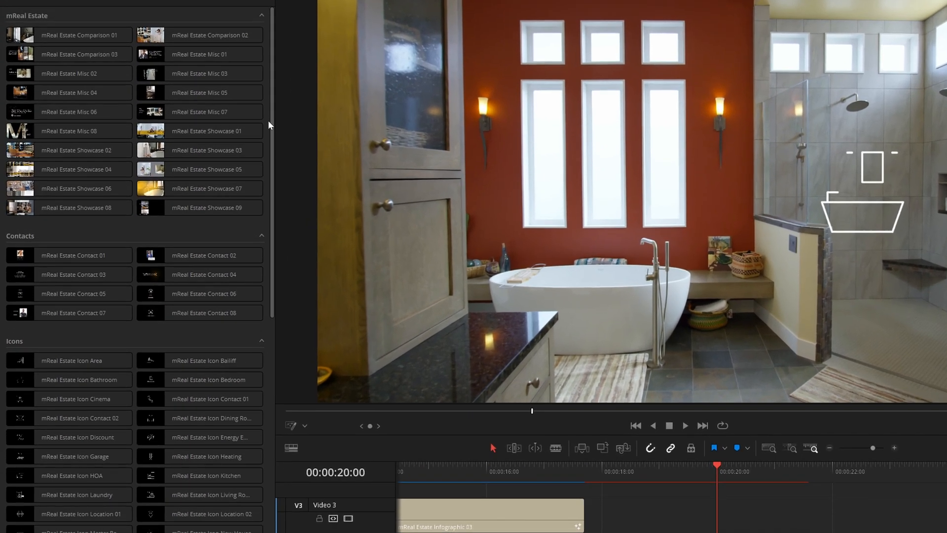
{"action": "mouse_move", "coordinate": [208, 224]}
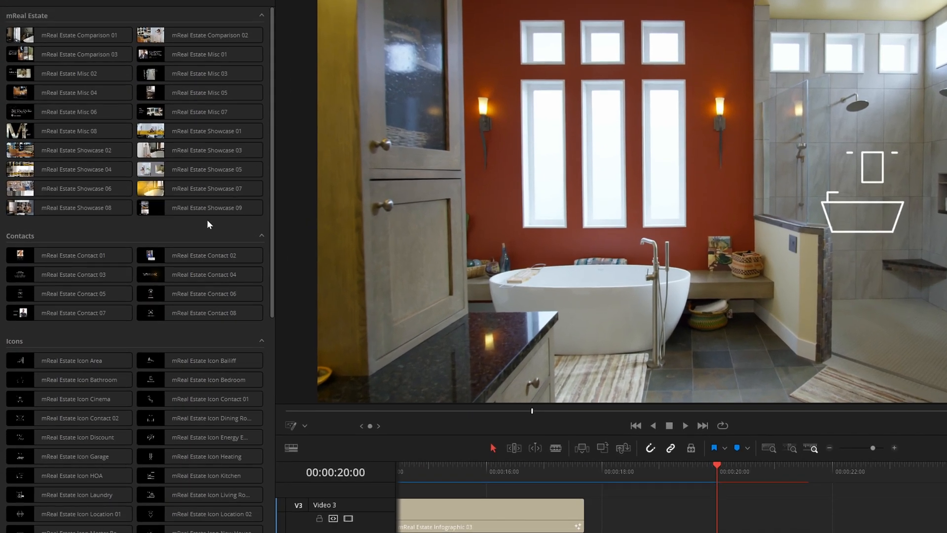
{"action": "left_click", "coordinate": [199, 131]}
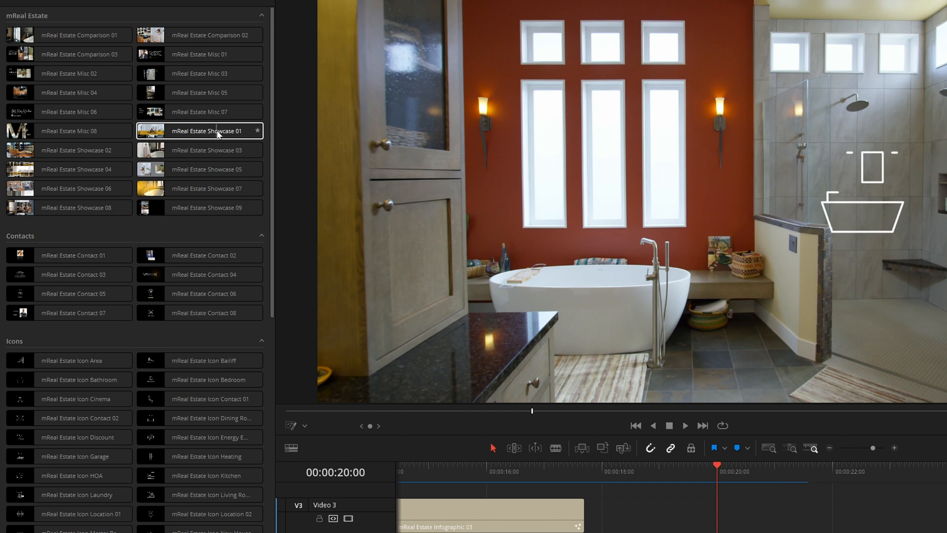
{"action": "left_click", "coordinate": [200, 187]}
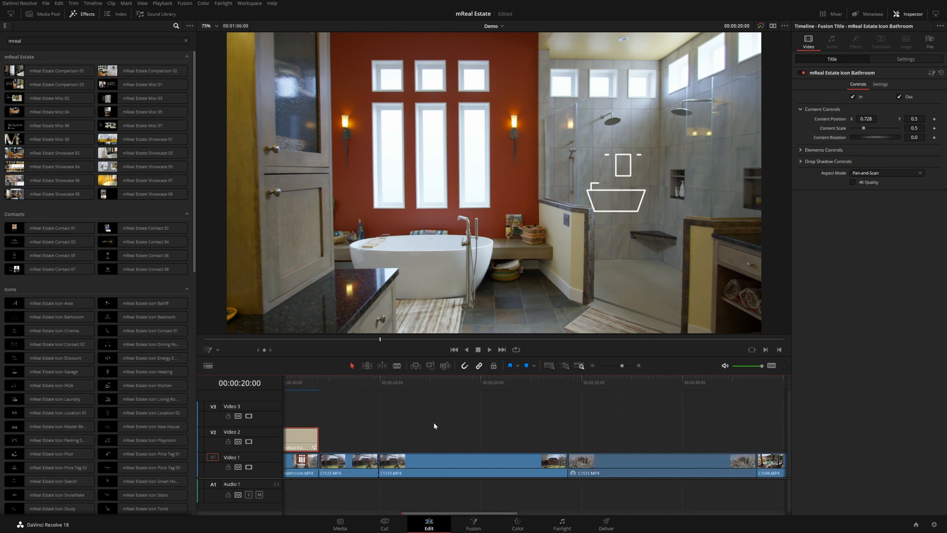
- Combine the stacked house clips on V1–V4 into a New Fusion Clip
{"action": "left_click", "coordinate": [423, 378]}
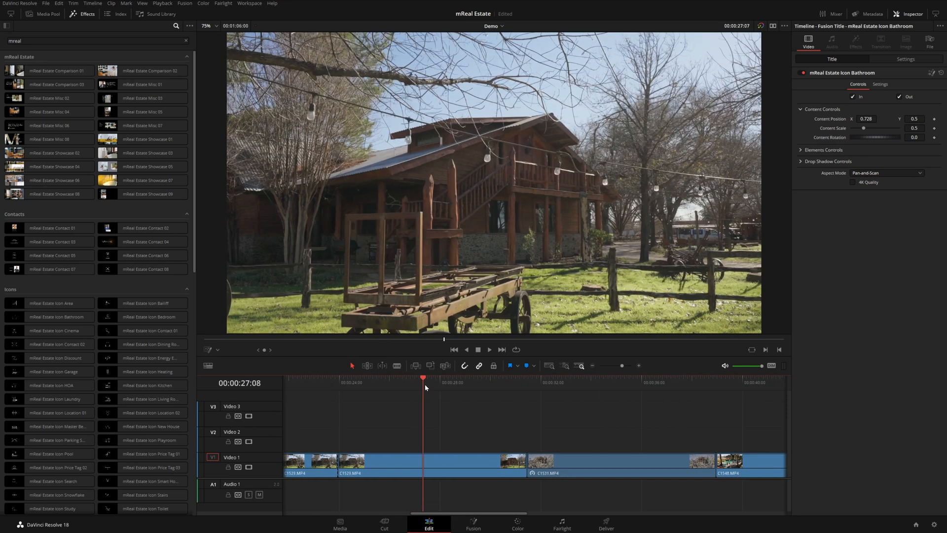
{"action": "left_click", "coordinate": [610, 379]}
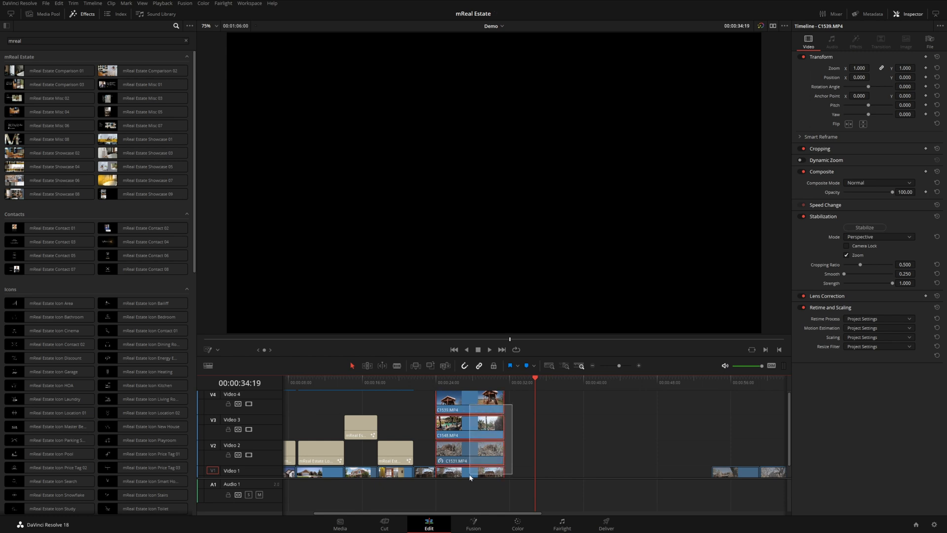
{"action": "right_click", "coordinate": [470, 473]}
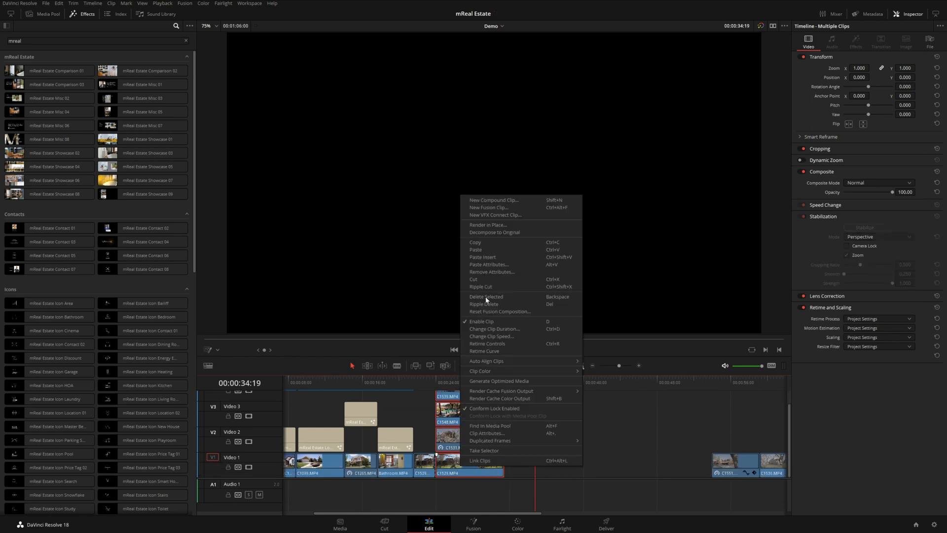
{"action": "left_click", "coordinate": [488, 208]}
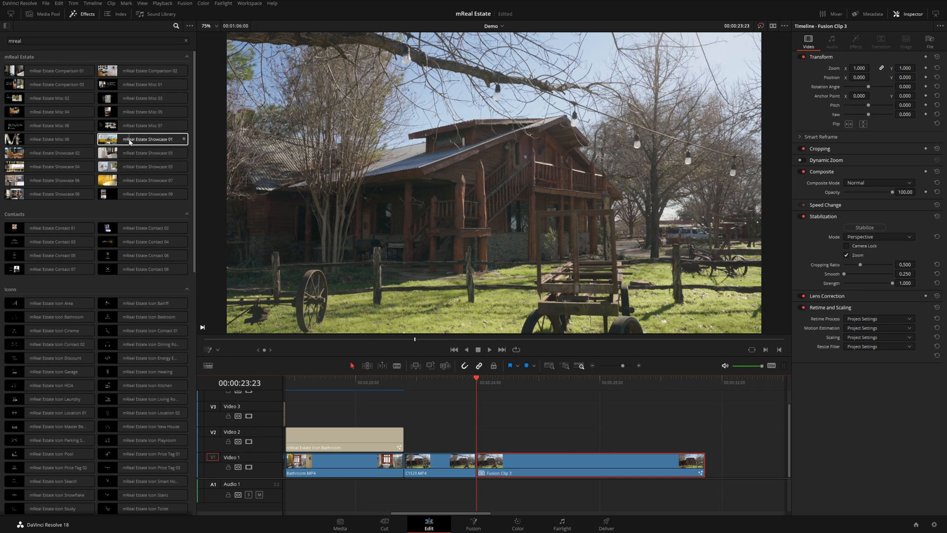
- Apply Showcase 01 to Fusion Clip 3, render-cache its Fusion effect and play it back
{"action": "left_click", "coordinate": [142, 139]}
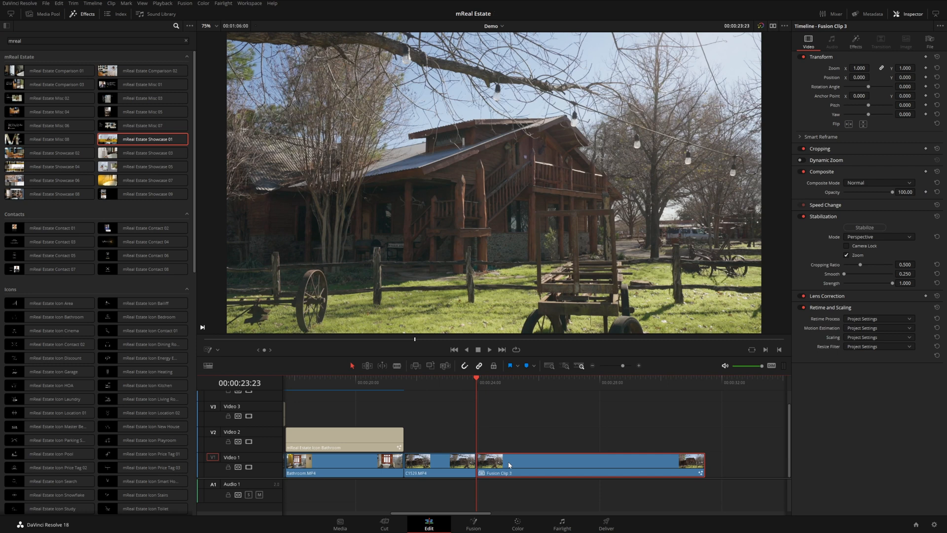
{"action": "left_click", "coordinate": [163, 4]}
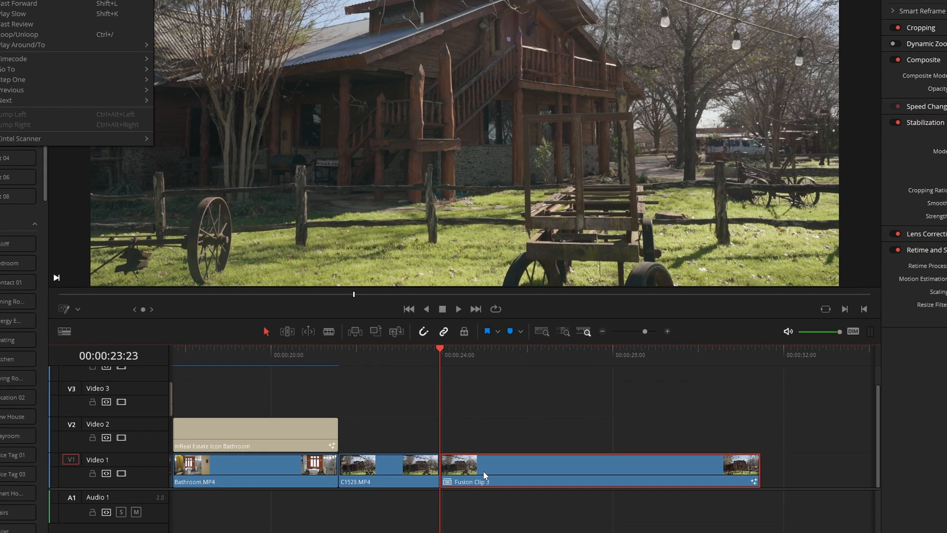
{"action": "right_click", "coordinate": [483, 472]}
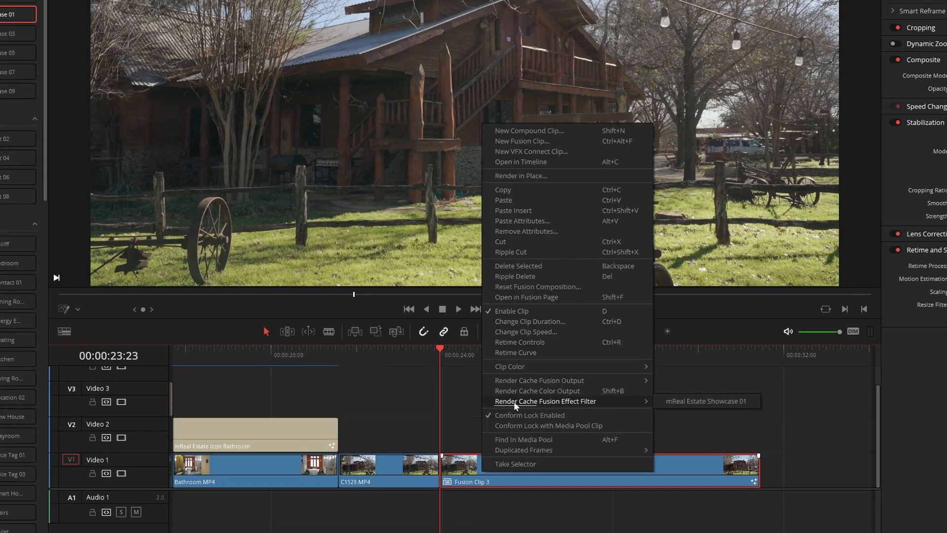
{"action": "mouse_move", "coordinate": [683, 407]}
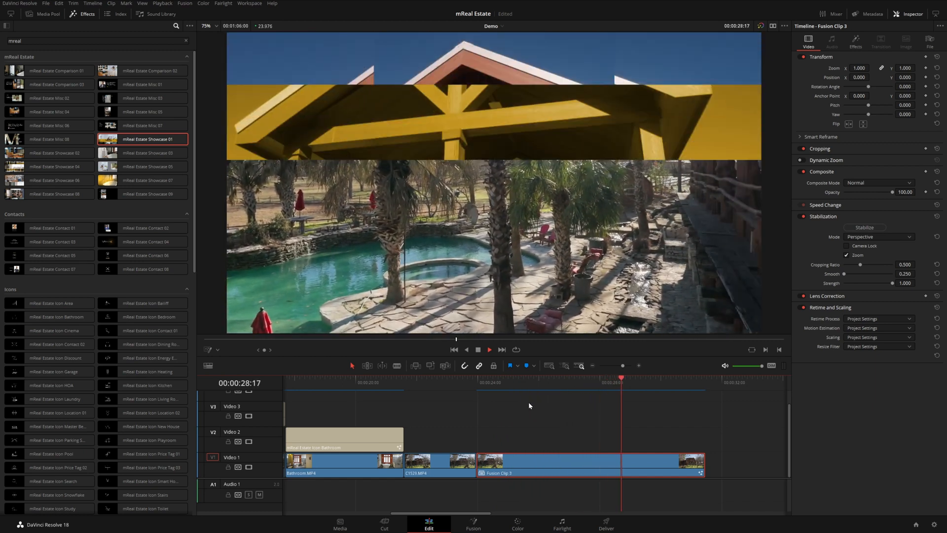
{"action": "left_click", "coordinate": [657, 378]}
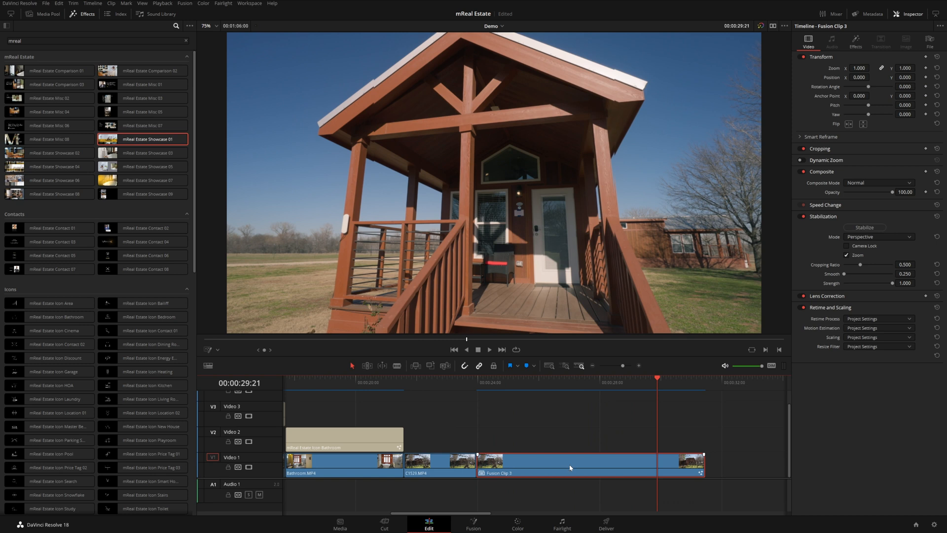
{"action": "left_click", "coordinate": [580, 381]}
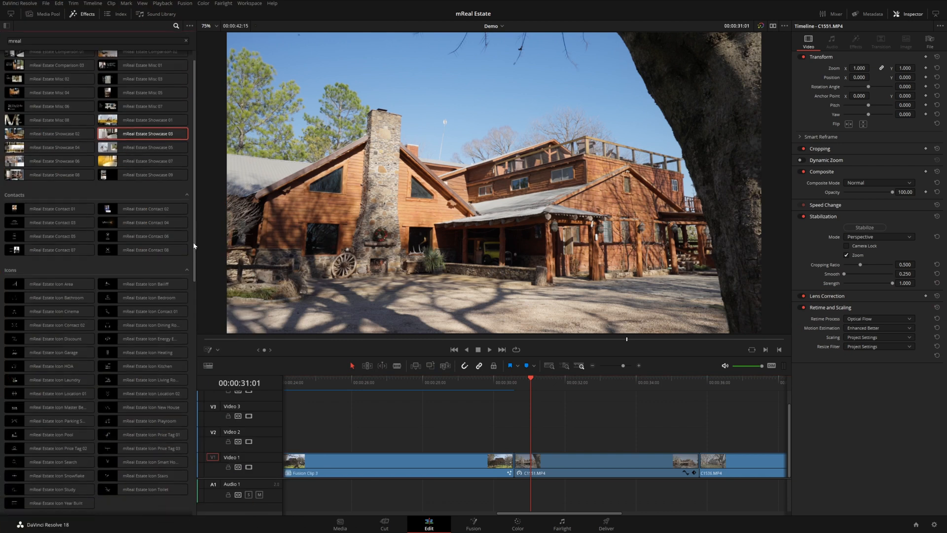
- Add Transition 05 between the house shots with Second Footage Movement unchecked
{"action": "scroll", "scroll_direction": "down", "scroll_amount": 3}
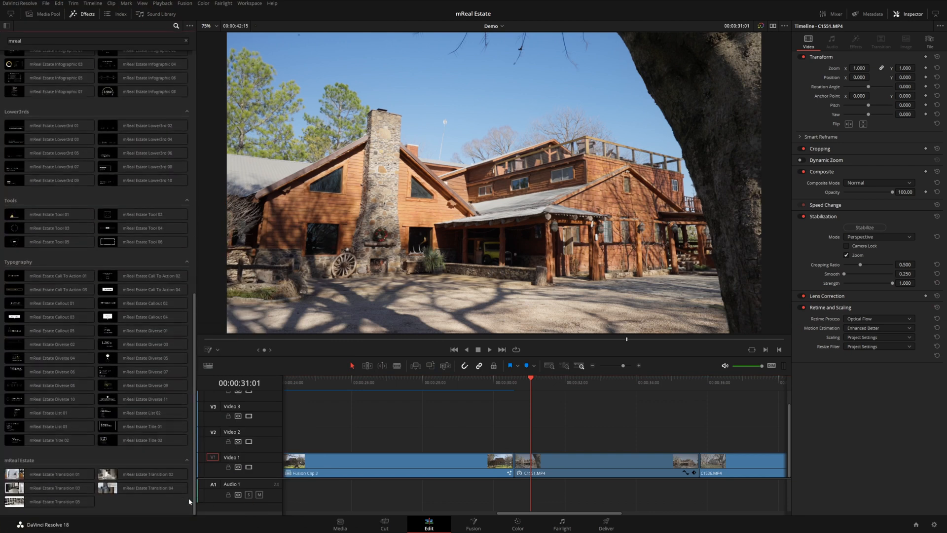
{"action": "mouse_move", "coordinate": [155, 502]}
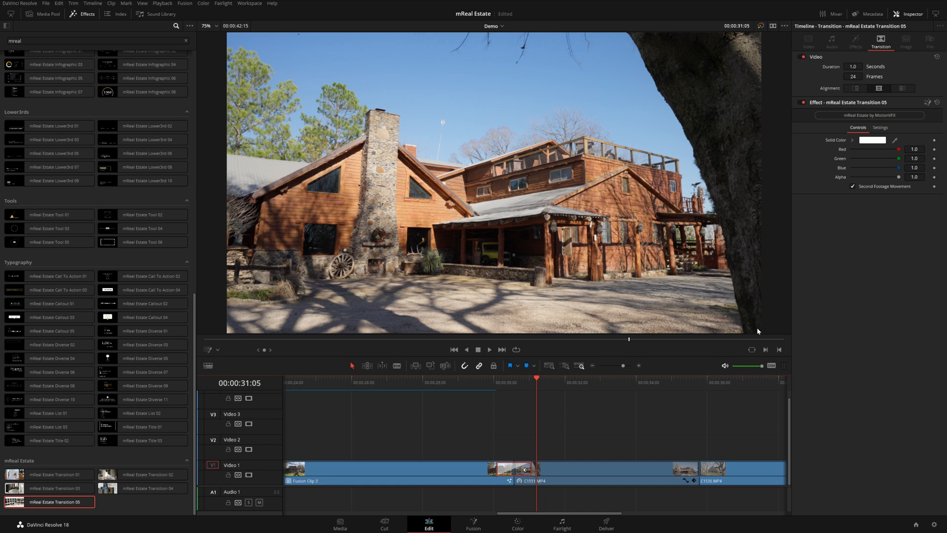
{"action": "left_click", "coordinate": [853, 186]}
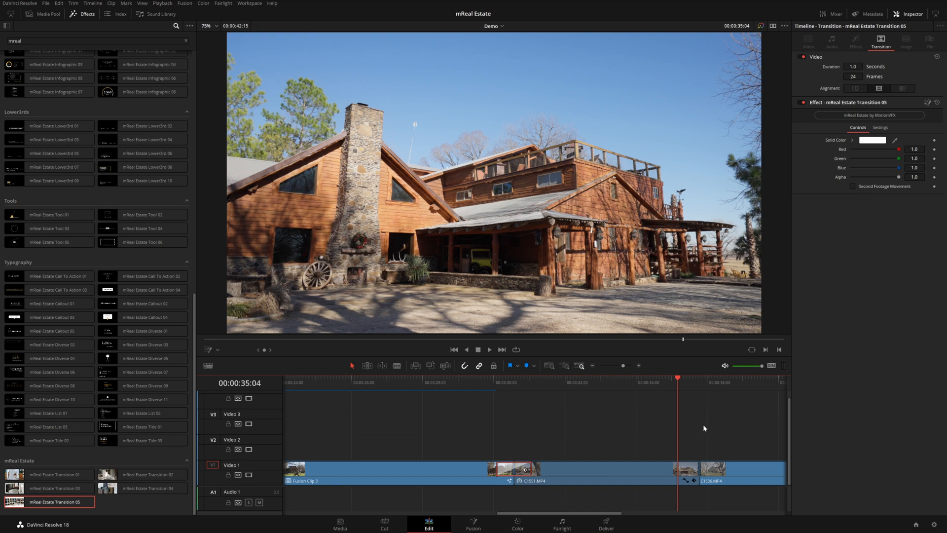
{"action": "mouse_move", "coordinate": [541, 454]}
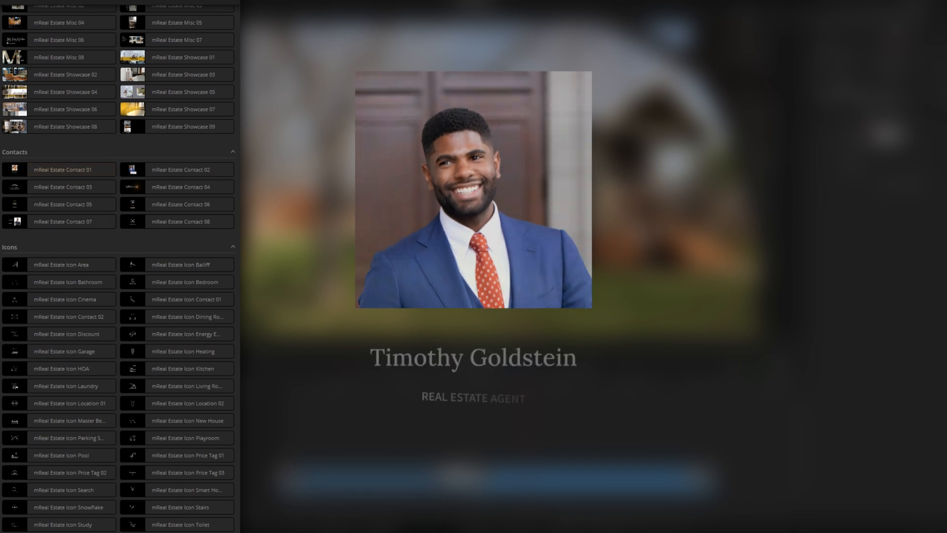
- Place Contact 08 on V2 over the cabin shot and browse for its logo image
{"action": "left_click", "coordinate": [62, 221]}
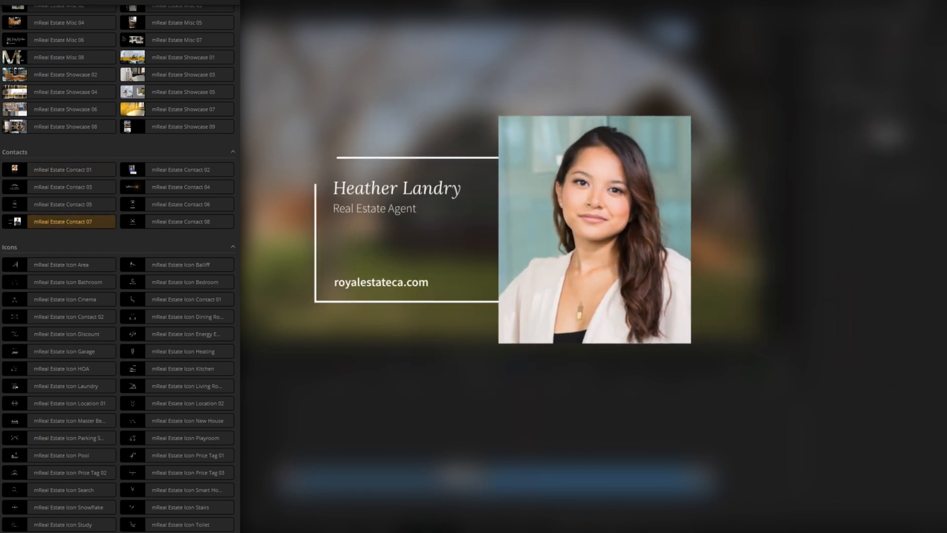
{"action": "left_click", "coordinate": [62, 203]}
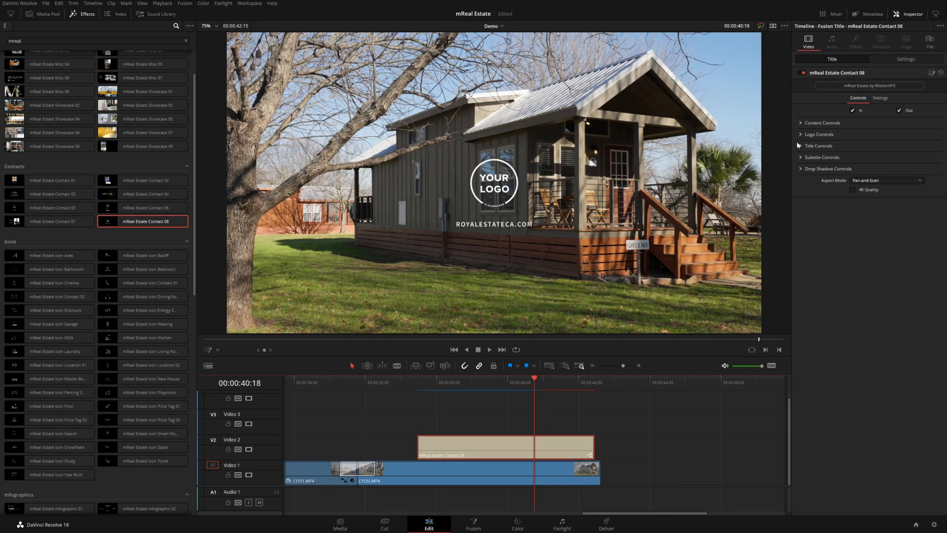
{"action": "left_click", "coordinate": [866, 162]}
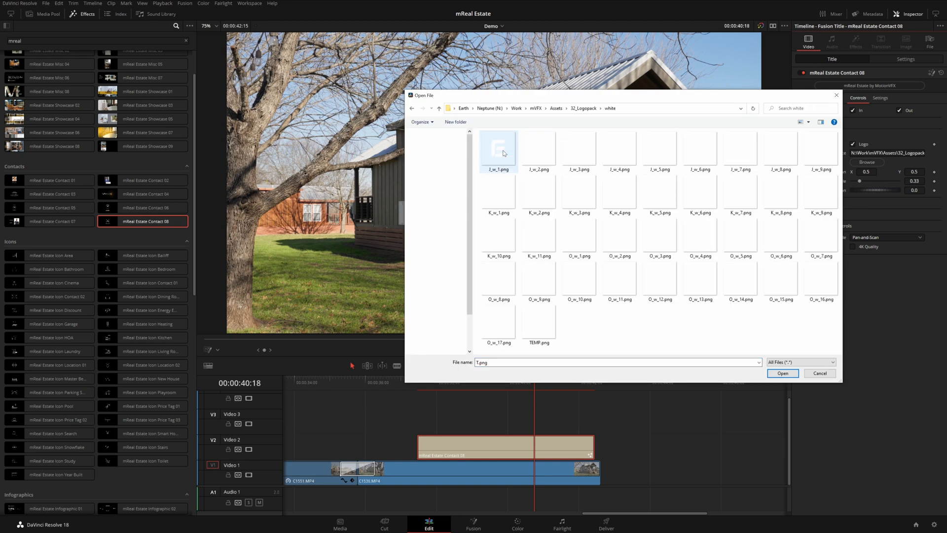